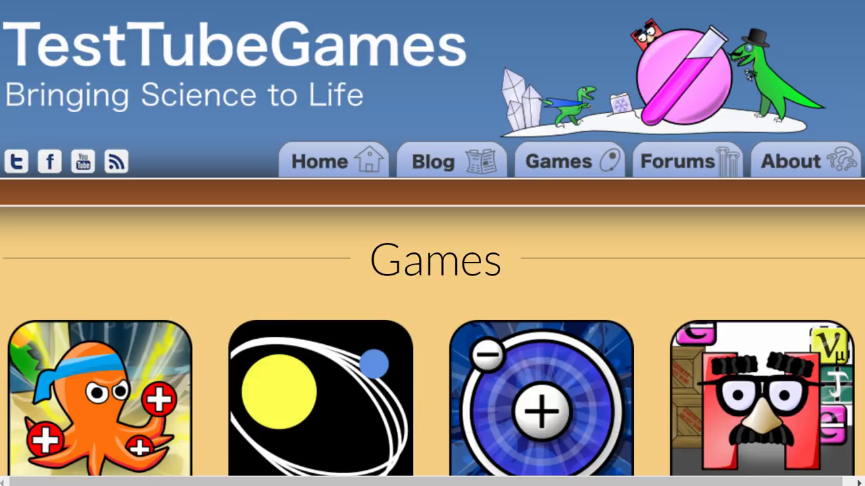
- Scroll through the Gravity Simulator board's topic list on the TestTubeGames forums
{"action": "scroll", "scroll_direction": "down", "scroll_amount": 3}
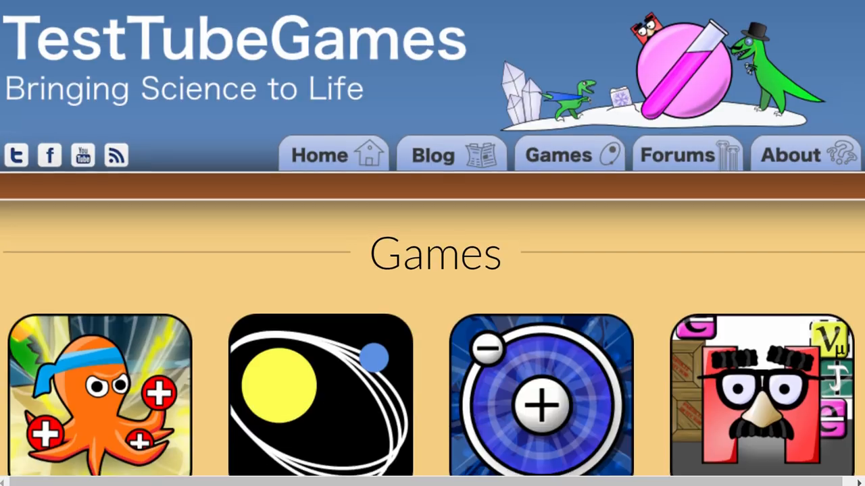
{"action": "scroll", "scroll_direction": "down", "scroll_amount": 3}
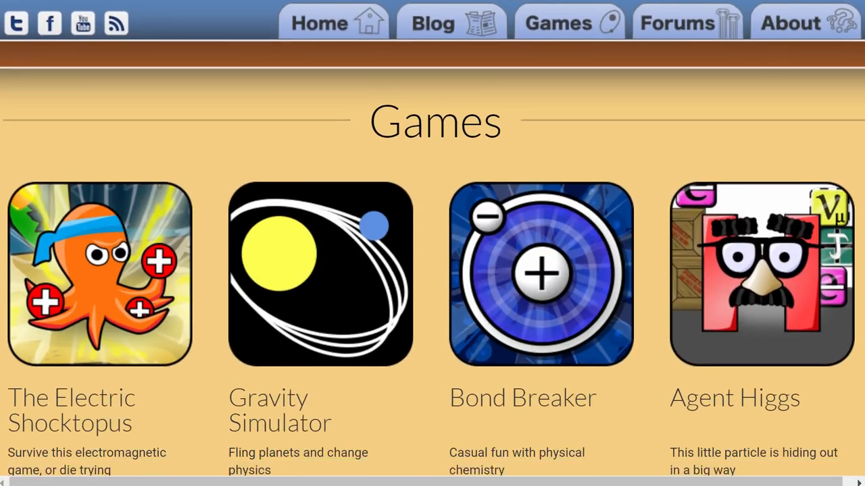
{"action": "scroll", "scroll_direction": "down", "scroll_amount": 3}
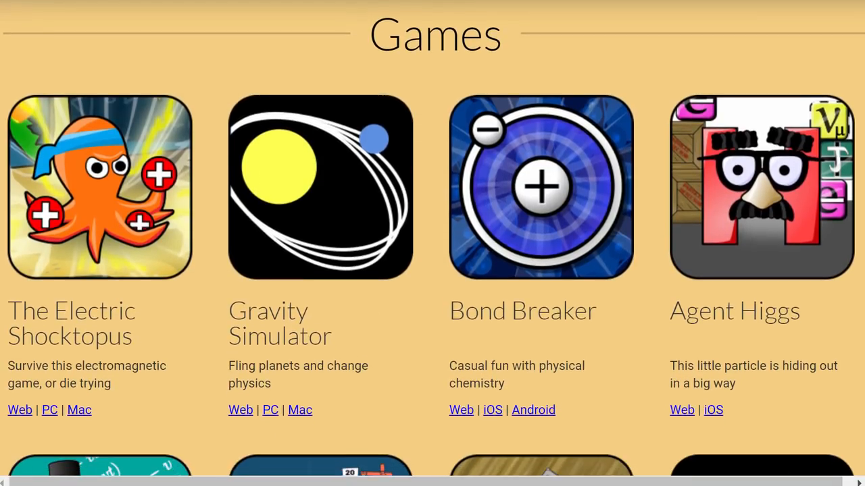
{"action": "scroll", "scroll_direction": "down", "scroll_amount": 3}
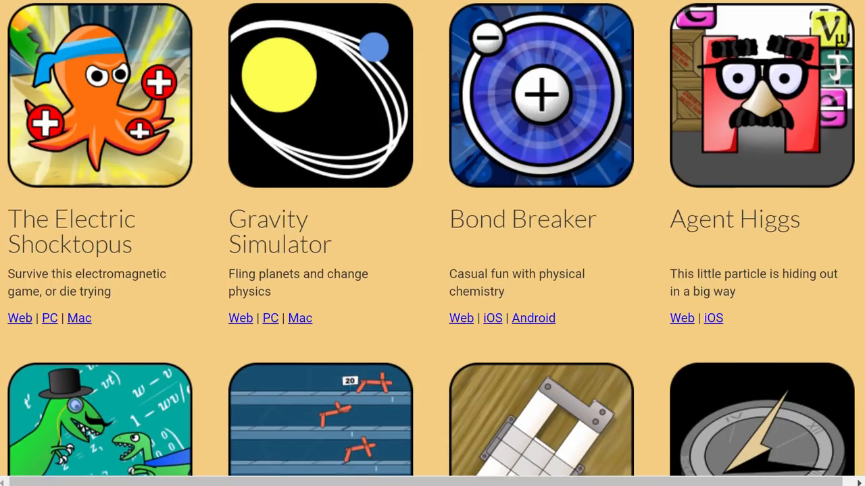
{"action": "scroll", "scroll_direction": "down", "scroll_amount": 3}
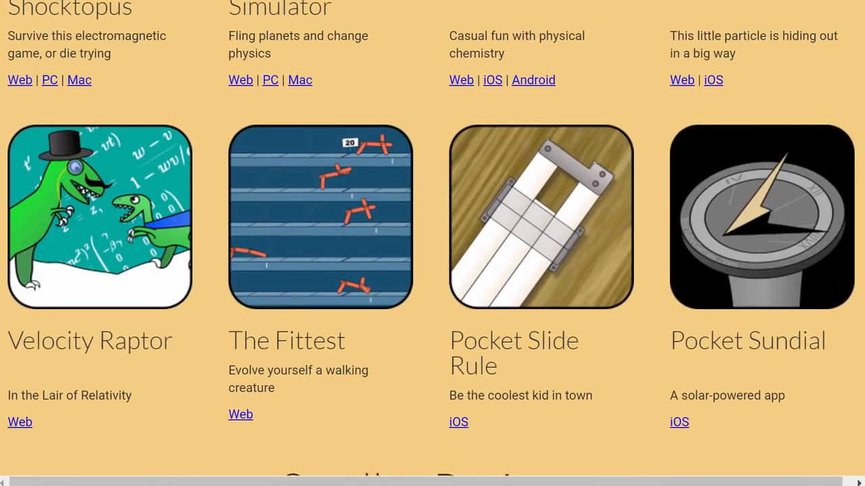
{"action": "scroll", "scroll_direction": "down", "scroll_amount": 3}
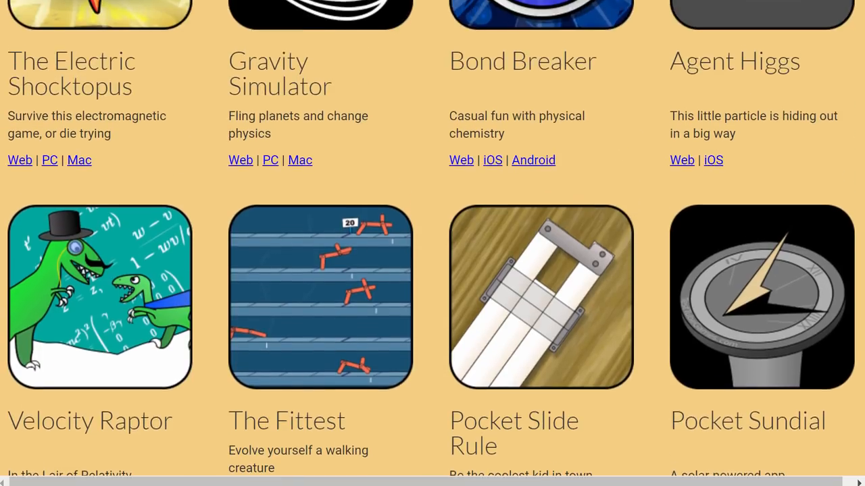
{"action": "scroll", "scroll_direction": "up", "scroll_amount": 3}
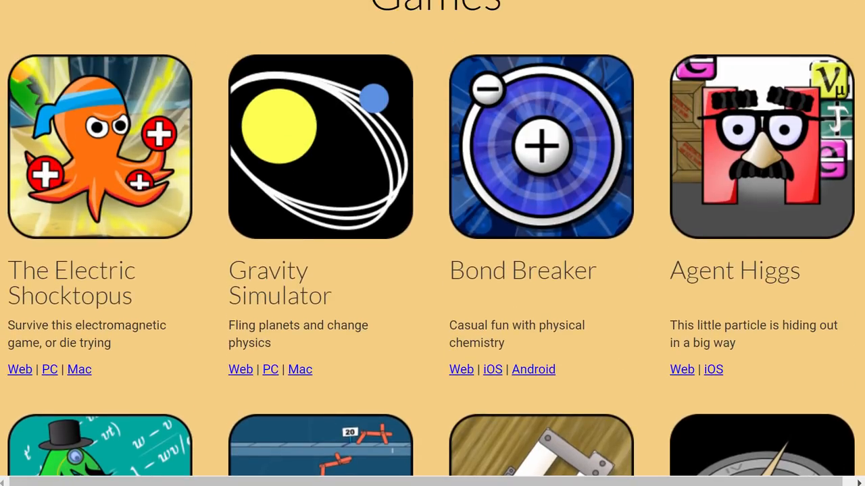
{"action": "mouse_move", "coordinate": [125, 233]}
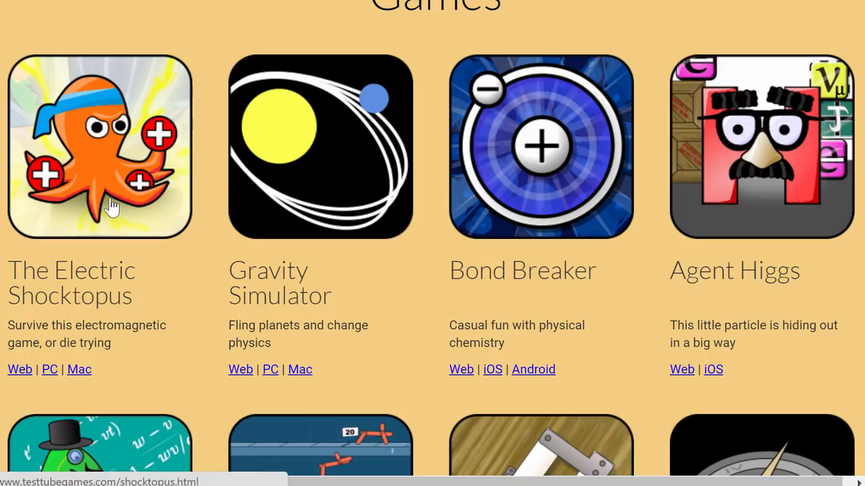
{"action": "mouse_move", "coordinate": [123, 229]}
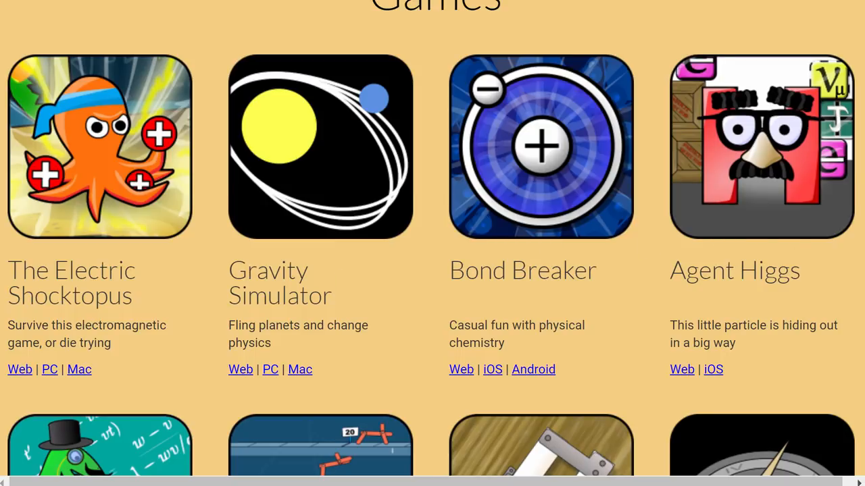
{"action": "scroll", "scroll_direction": "down", "scroll_amount": 3}
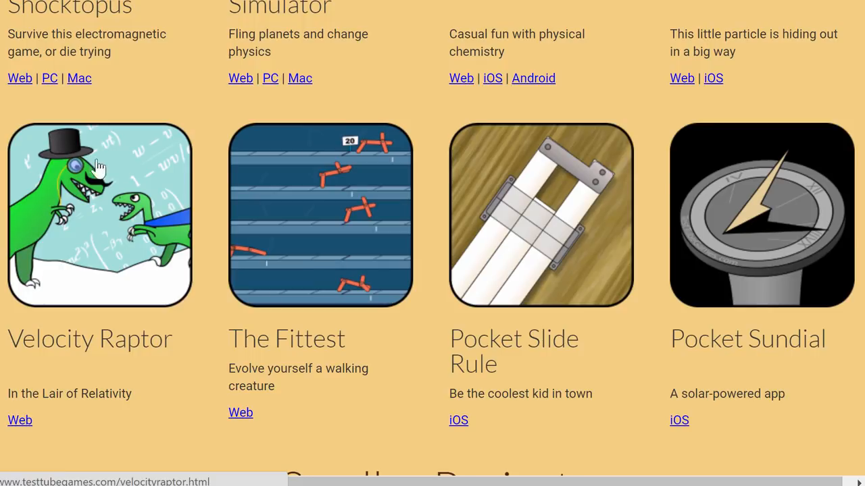
{"action": "mouse_move", "coordinate": [128, 173]}
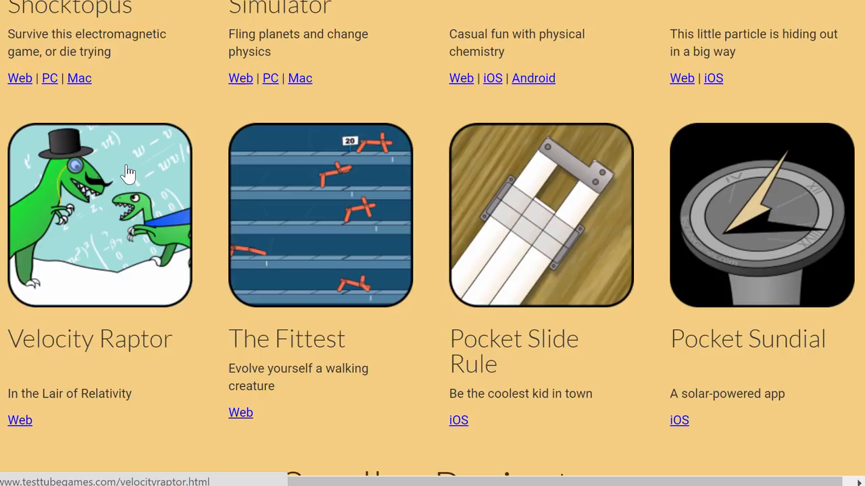
{"action": "mouse_move", "coordinate": [135, 162]}
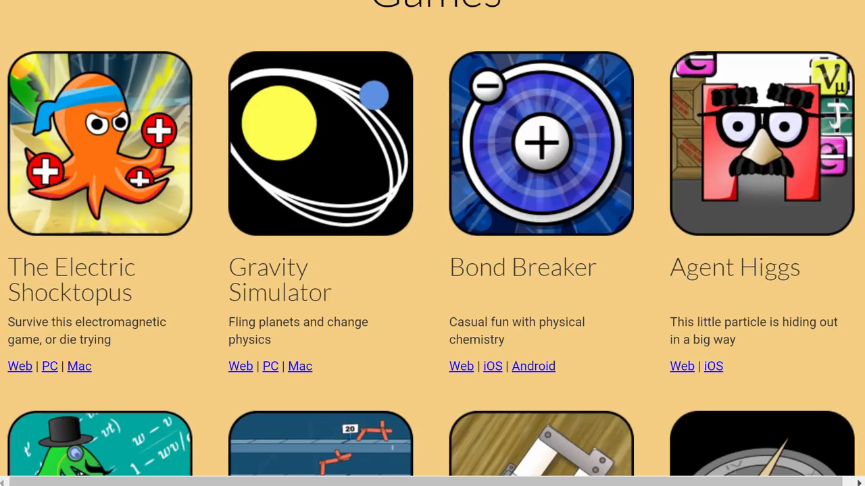
{"action": "mouse_move", "coordinate": [381, 228]}
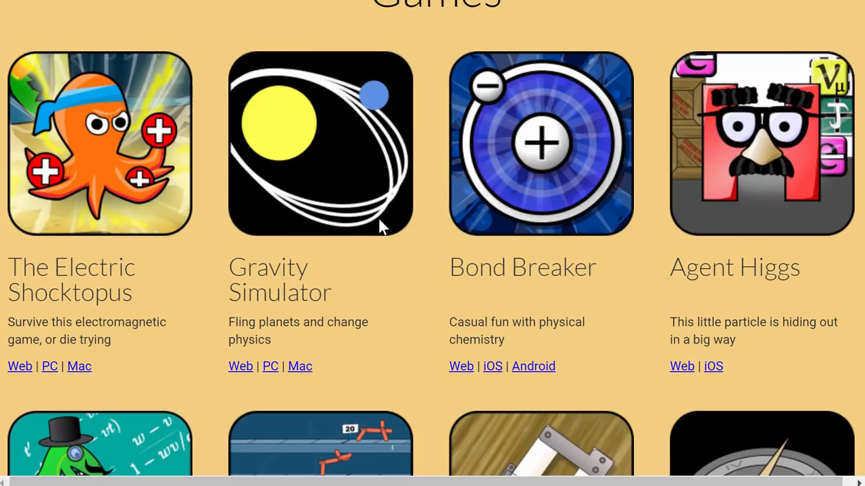
{"action": "mouse_move", "coordinate": [338, 143]}
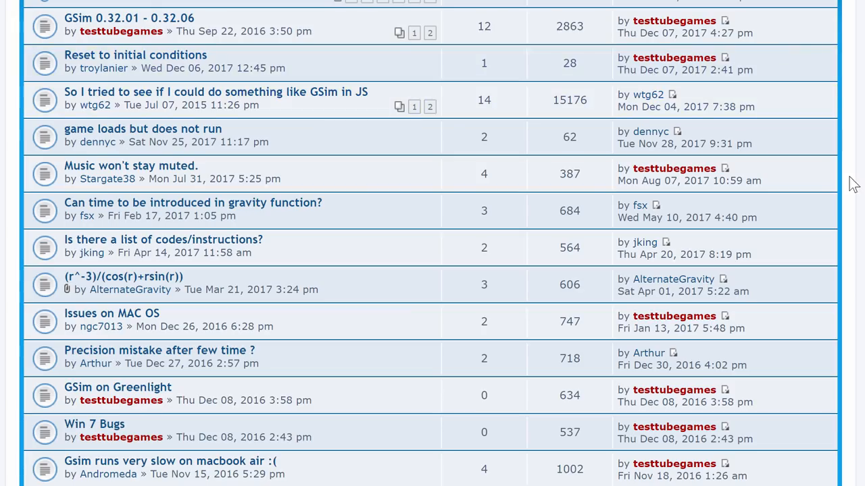
{"action": "scroll", "scroll_direction": "down", "scroll_amount": 3}
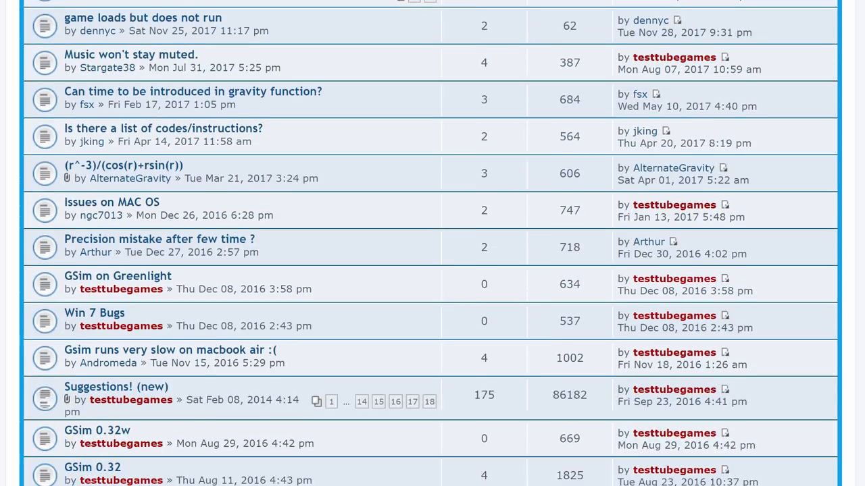
{"action": "scroll", "scroll_direction": "down", "scroll_amount": 3}
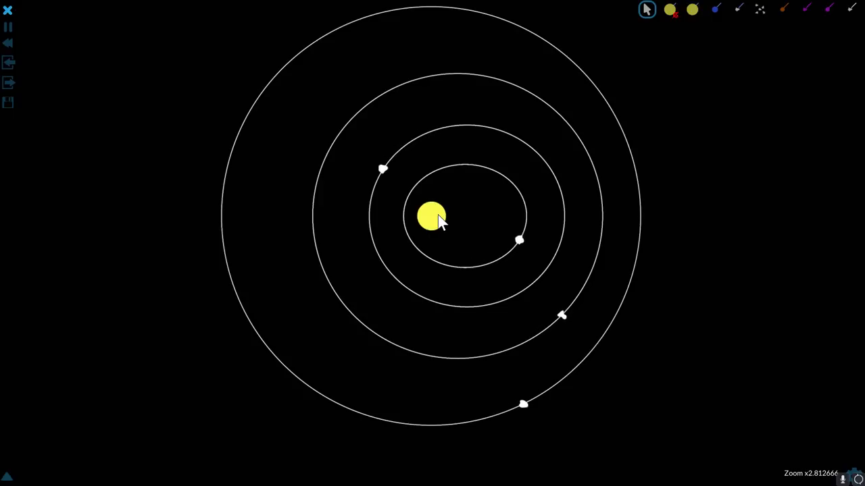
- Select the central yellow star and set its mass to 50 in the Object Editor
{"action": "left_click", "coordinate": [430, 216]}
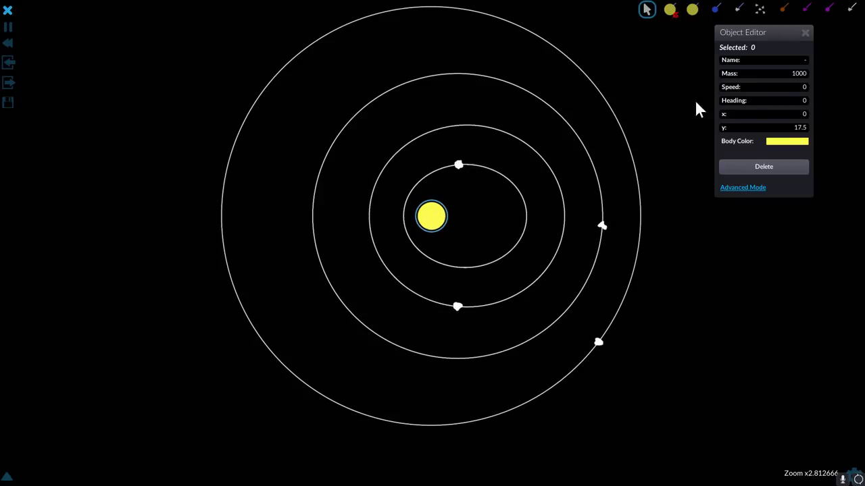
{"action": "left_click", "coordinate": [777, 73]}
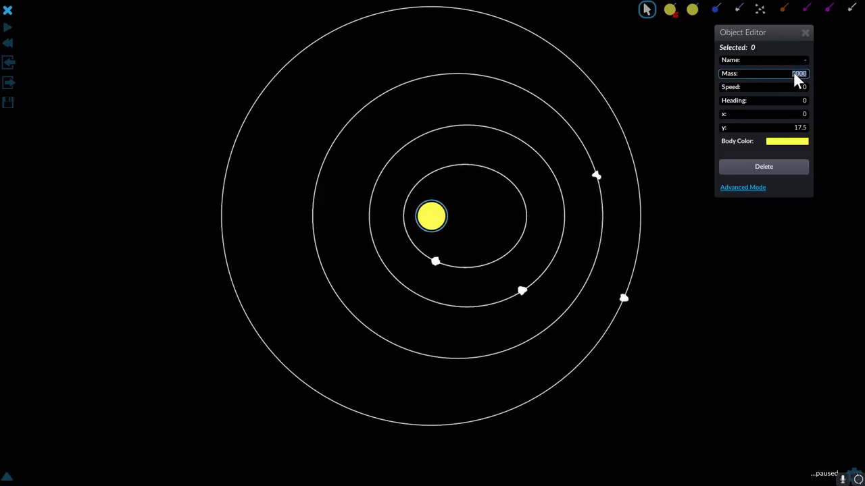
{"action": "type", "text": "50"}
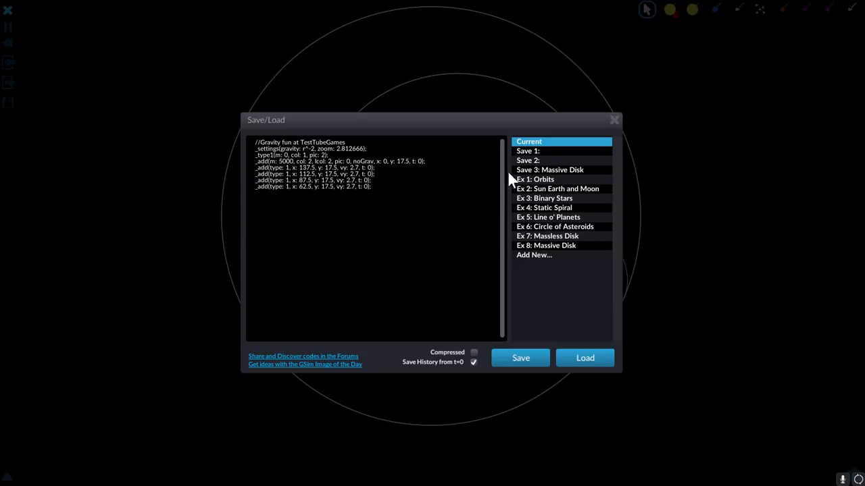
- Load the Ex 2: Sun Earth and Moon example into the simulation
{"action": "left_click", "coordinate": [535, 179]}
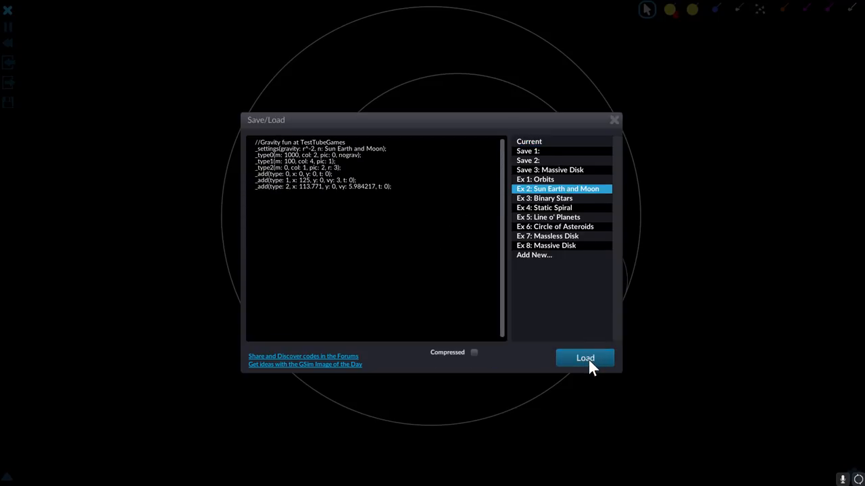
{"action": "left_click", "coordinate": [584, 358]}
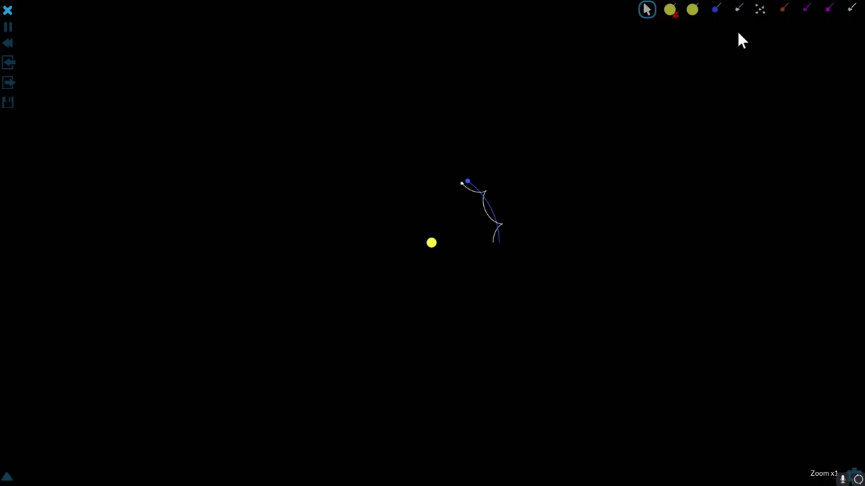
- Add dust particles around the sun, then return to the cursor tool
{"action": "left_click", "coordinate": [713, 9]}
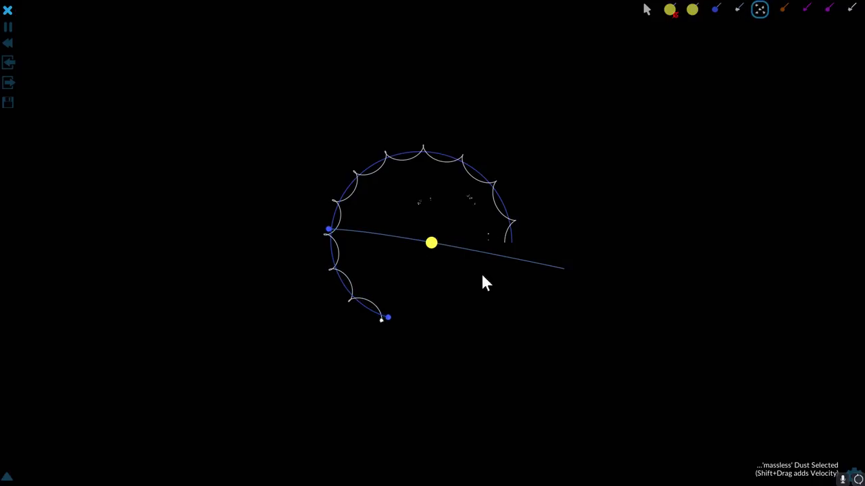
{"action": "left_click", "coordinate": [781, 8]}
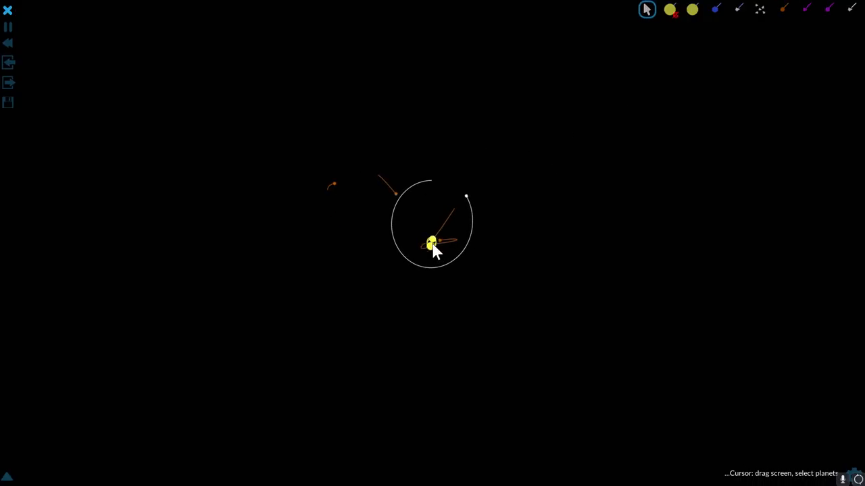
{"action": "left_click", "coordinate": [431, 242]}
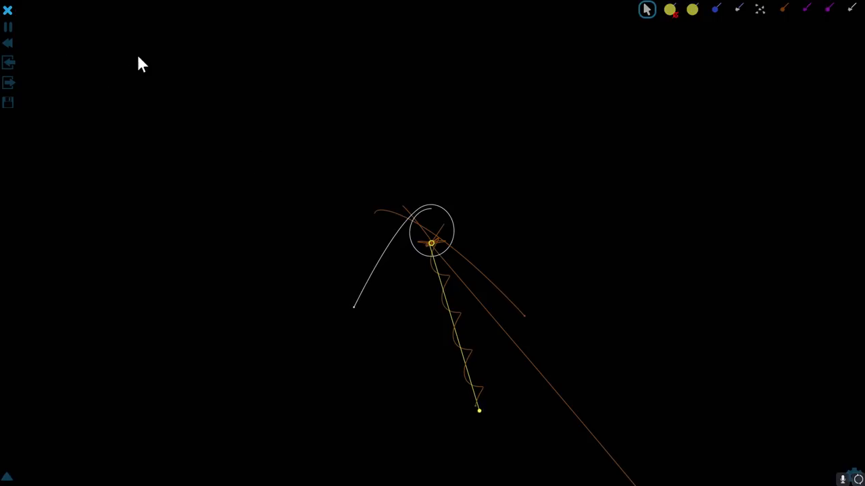
{"action": "mouse_move", "coordinate": [286, 186]}
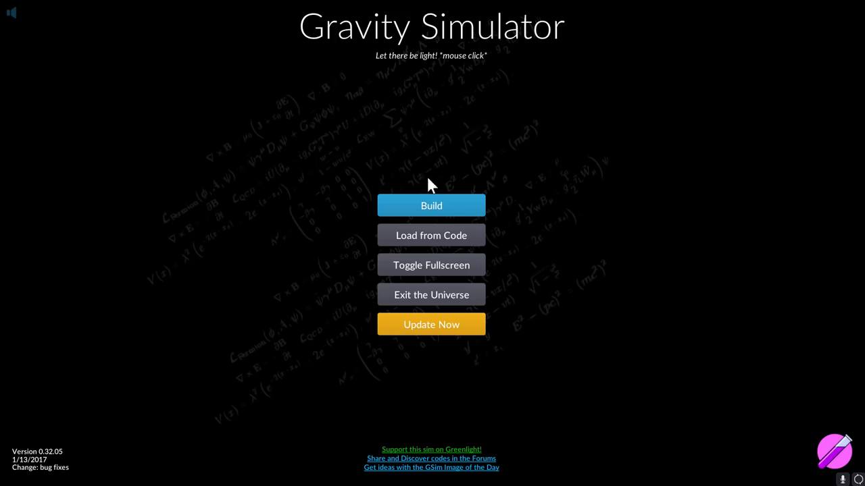
- Load the Ex 8: Massive Disk example from the Save/Load window
{"action": "left_click", "coordinate": [431, 235]}
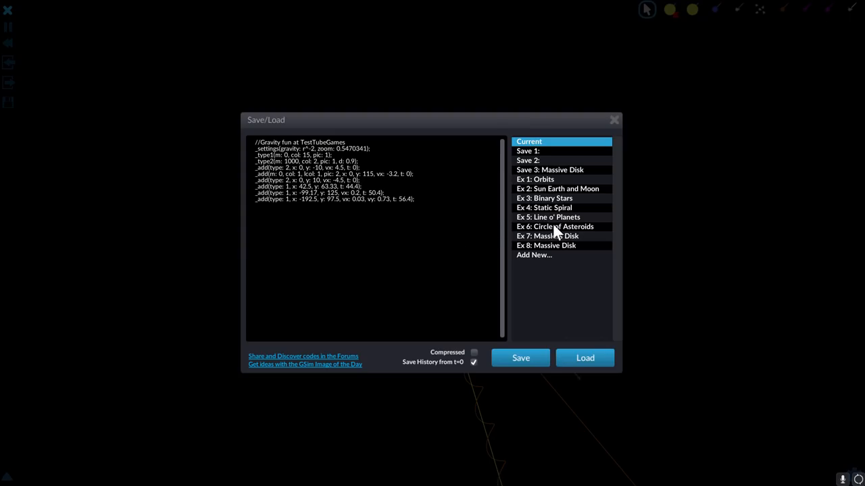
{"action": "left_click", "coordinate": [546, 246]}
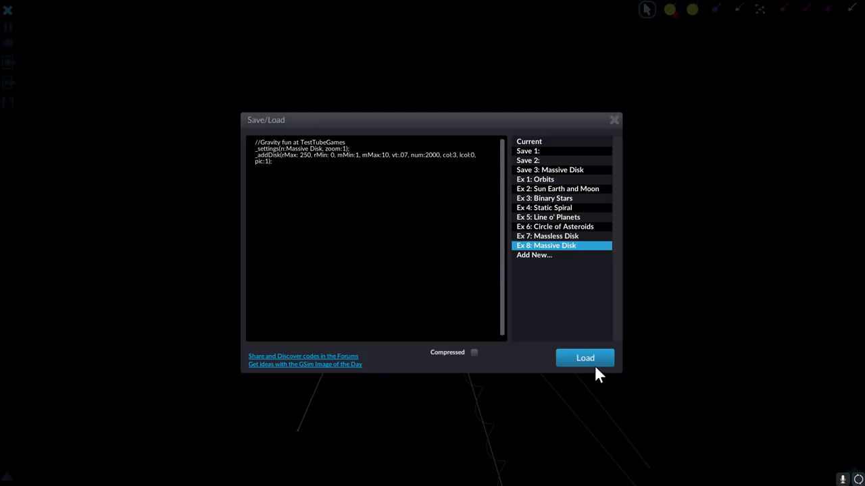
{"action": "left_click", "coordinate": [584, 358]}
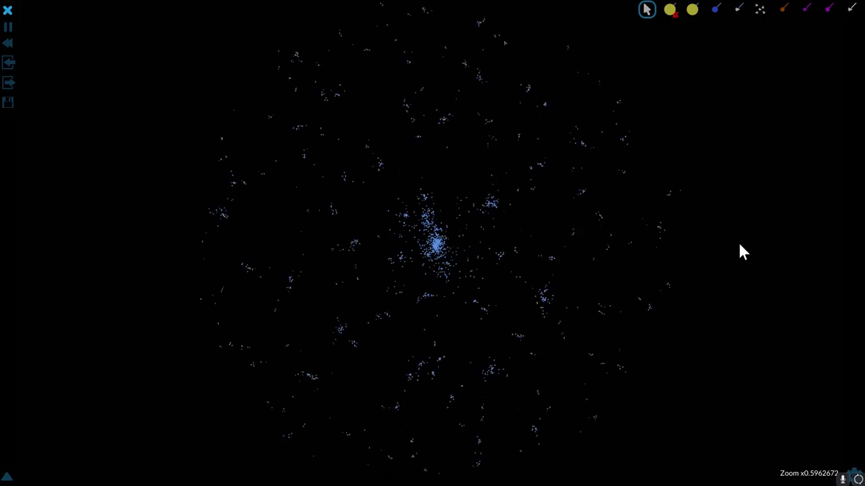
- Zoom out to watch the Massive Disk cloud thin into scattered clumps
{"action": "scroll", "scroll_direction": "down", "scroll_amount": 3}
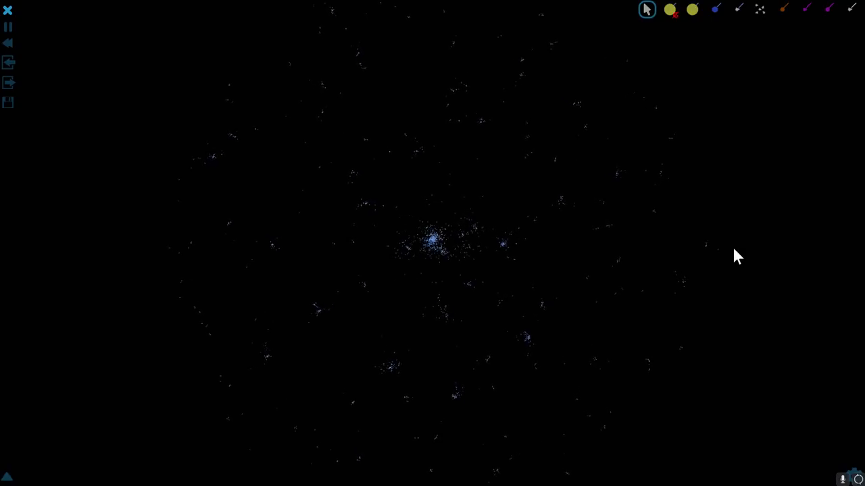
{"action": "mouse_move", "coordinate": [340, 92]}
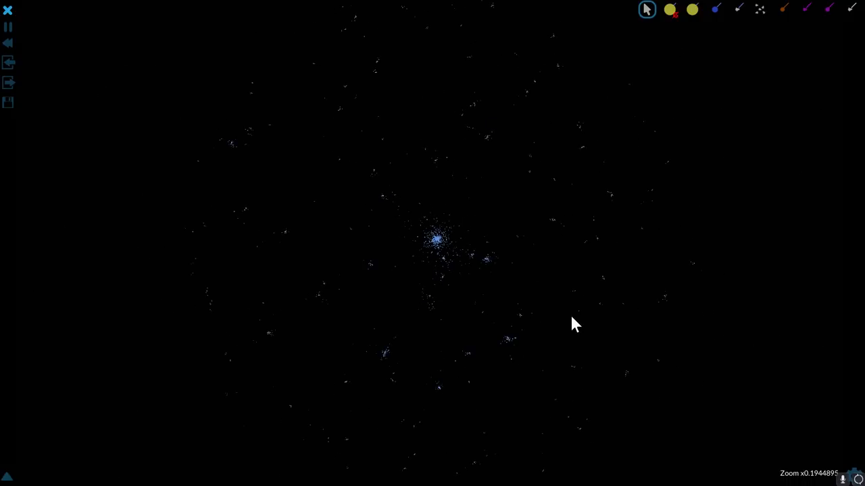
{"action": "scroll", "scroll_direction": "down", "scroll_amount": 3}
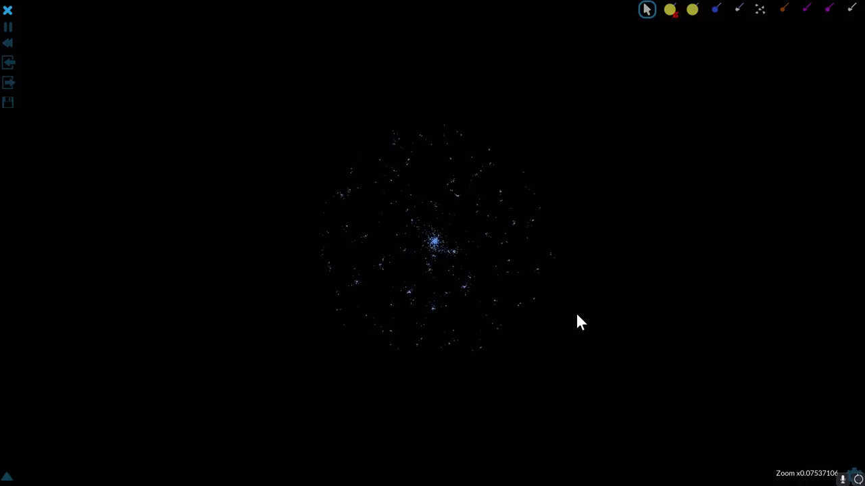
{"action": "mouse_move", "coordinate": [632, 289]}
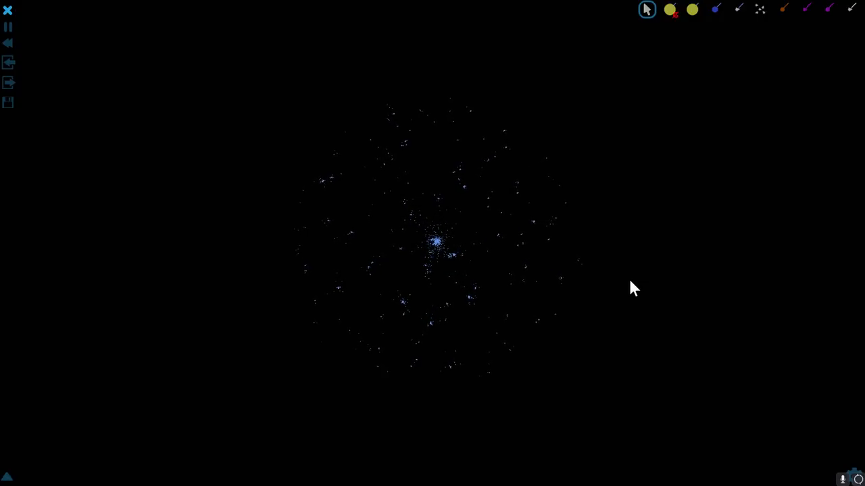
{"action": "mouse_move", "coordinate": [395, 139]}
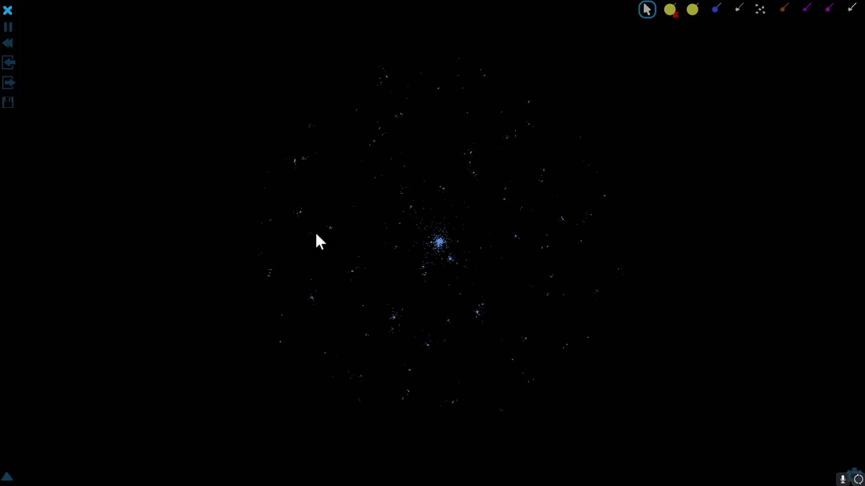
{"action": "mouse_move", "coordinate": [424, 177]}
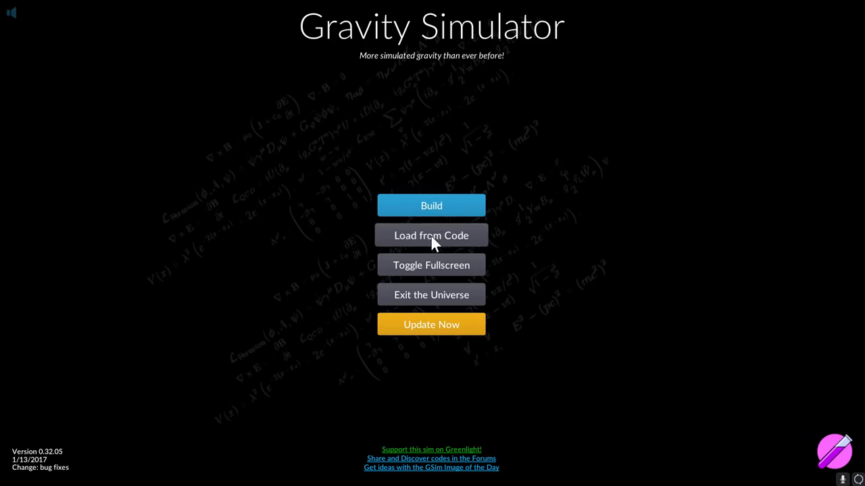
- Copy the Massive Disk example code into a new Save 4 slot and begin editing its disk parameters
{"action": "left_click", "coordinate": [431, 235]}
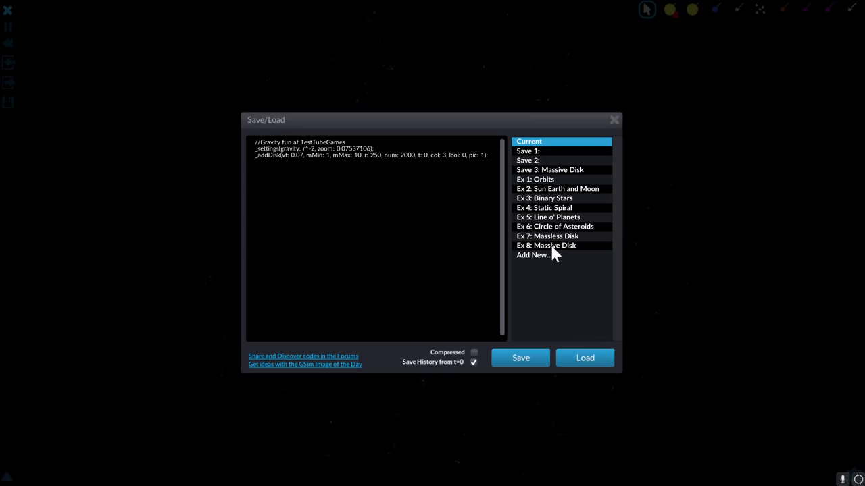
{"action": "left_click", "coordinate": [546, 246]}
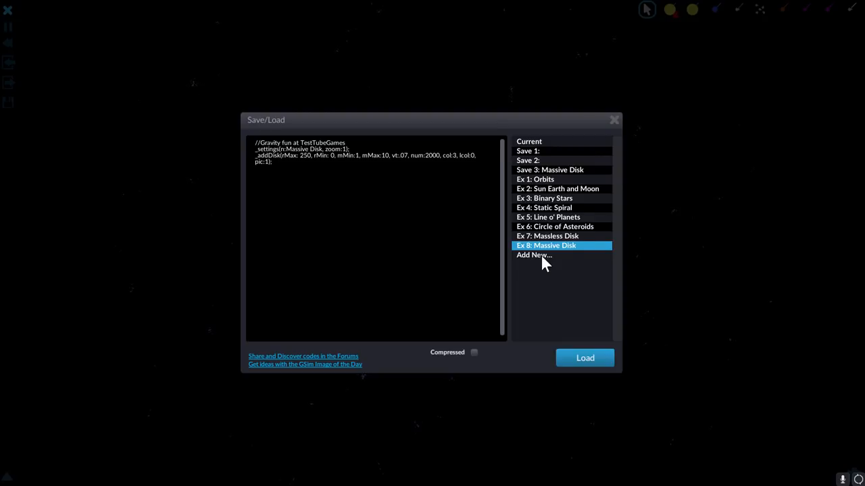
{"action": "left_click", "coordinate": [533, 254]}
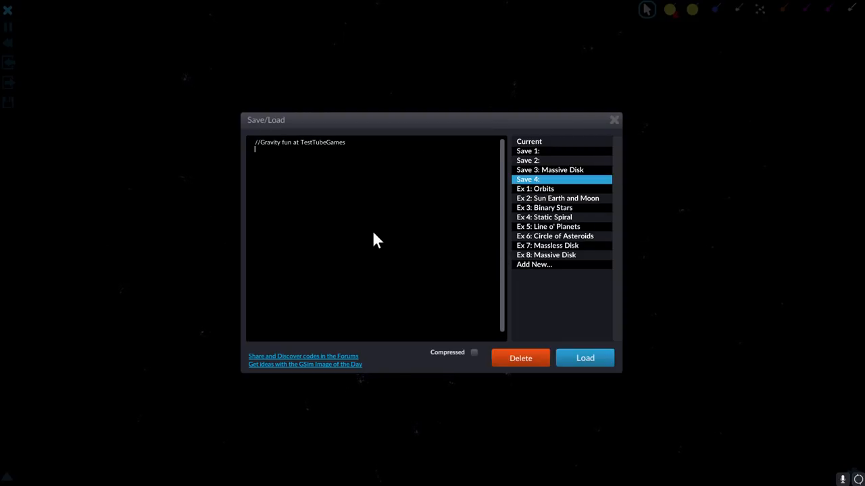
{"action": "left_click", "coordinate": [527, 178]}
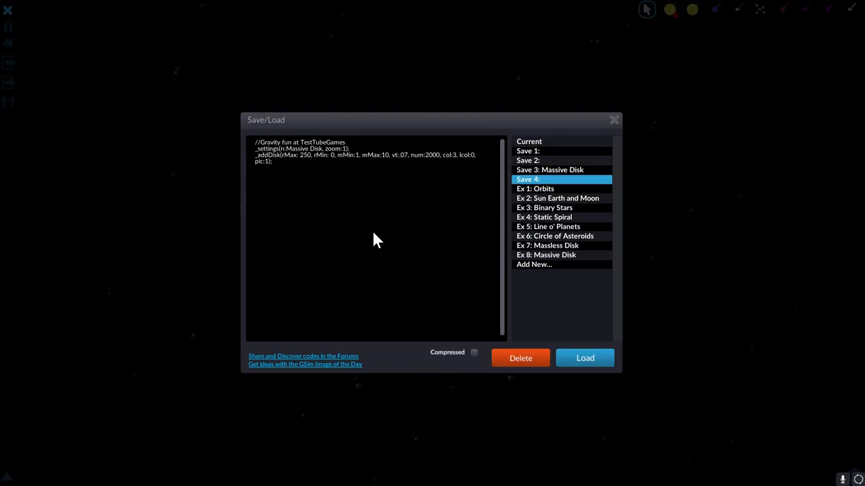
{"action": "mouse_move", "coordinate": [273, 190]}
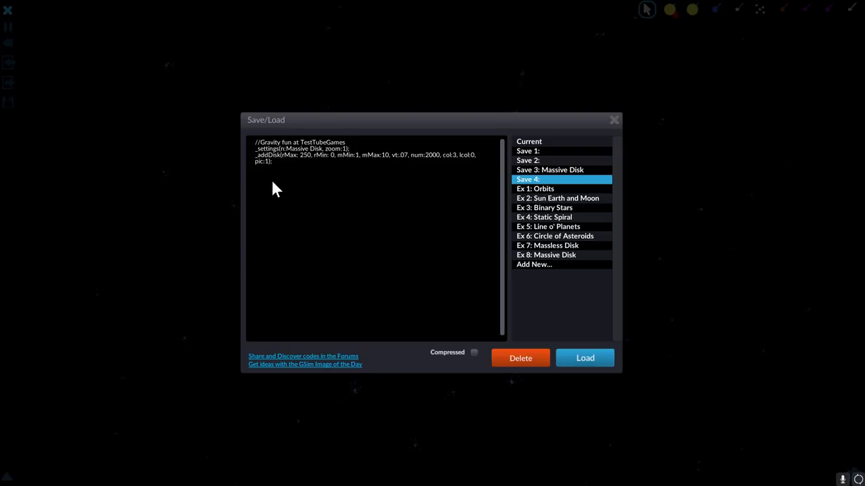
{"action": "mouse_move", "coordinate": [304, 168]}
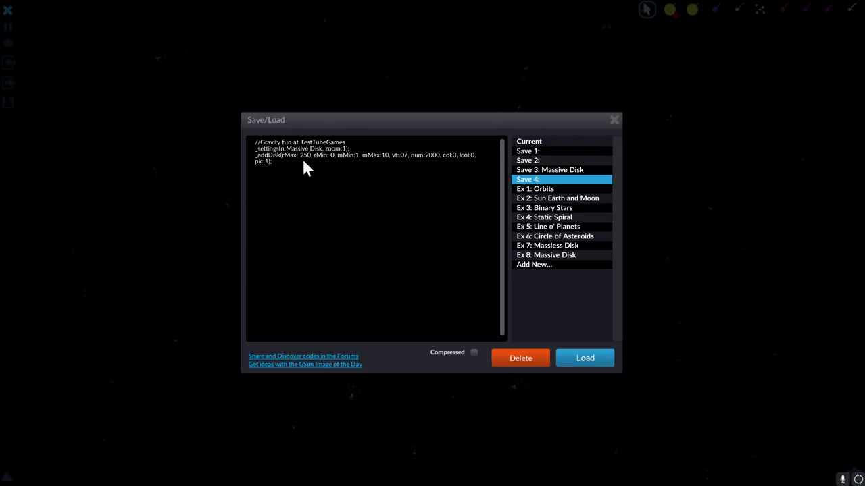
{"action": "mouse_move", "coordinate": [322, 188]}
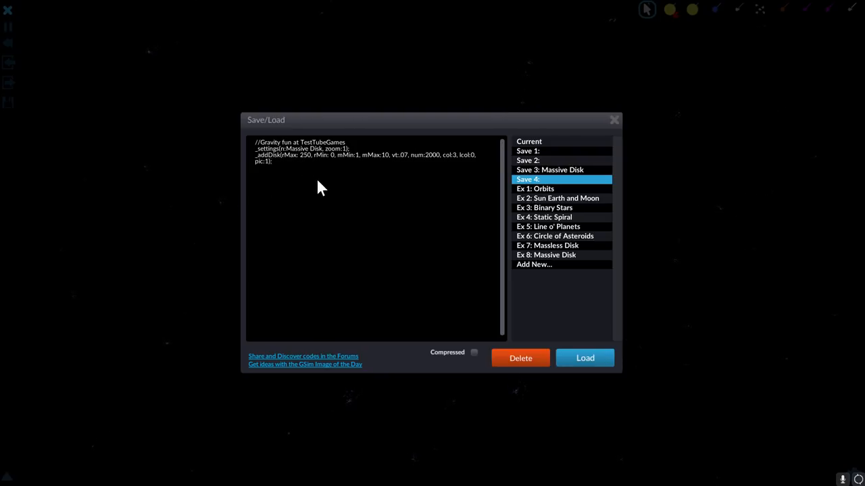
{"action": "left_click", "coordinate": [272, 161]}
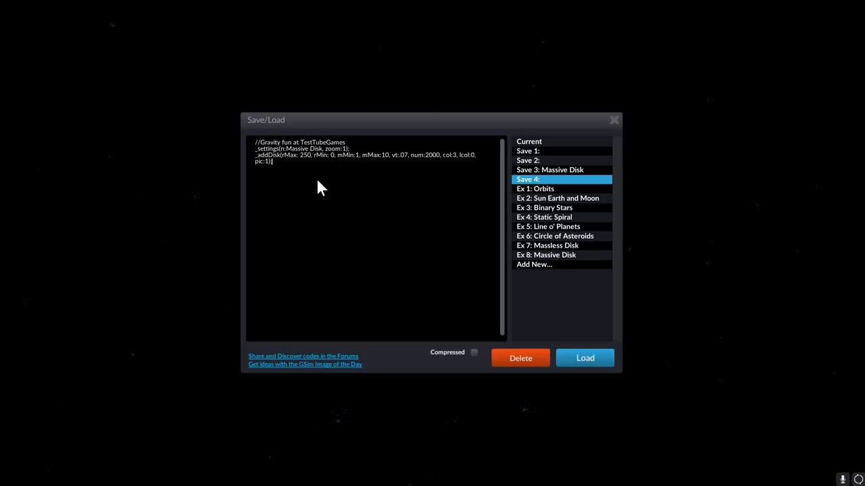
{"action": "mouse_move", "coordinate": [300, 170]}
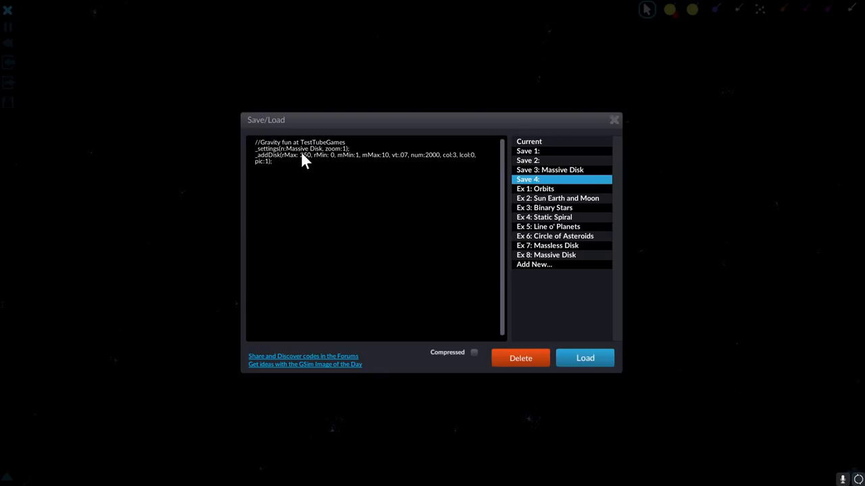
{"action": "mouse_move", "coordinate": [309, 192]}
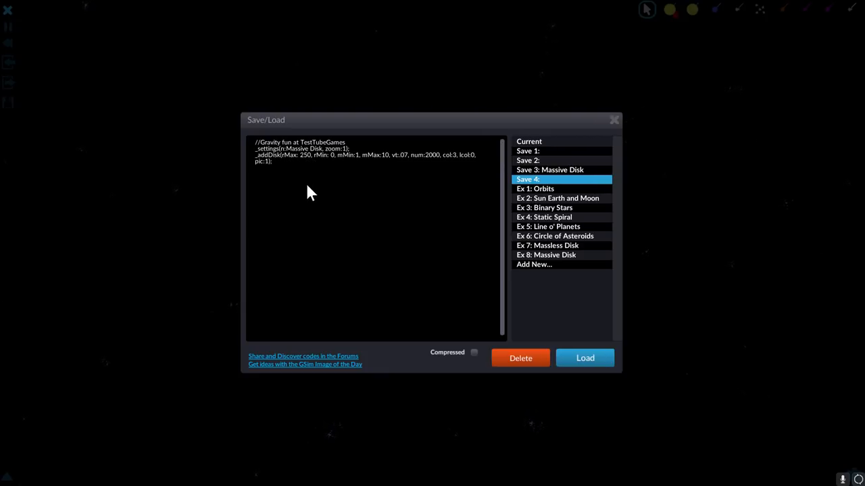
{"action": "mouse_move", "coordinate": [348, 165]}
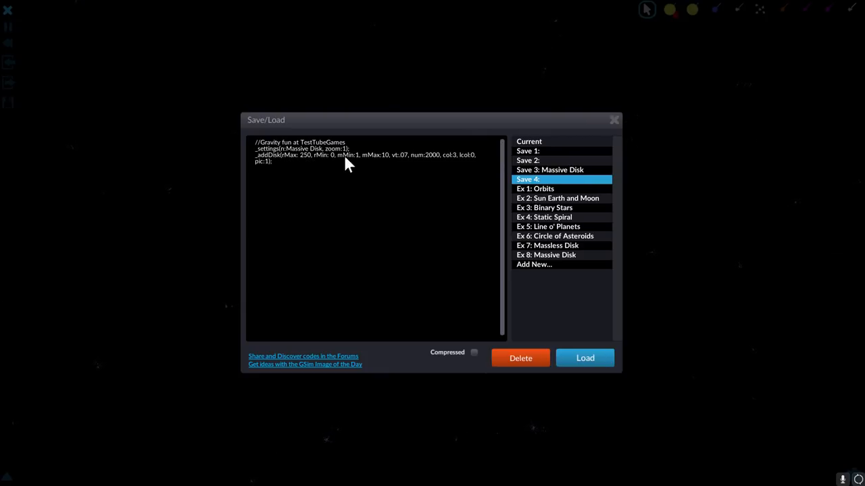
{"action": "mouse_move", "coordinate": [338, 165]}
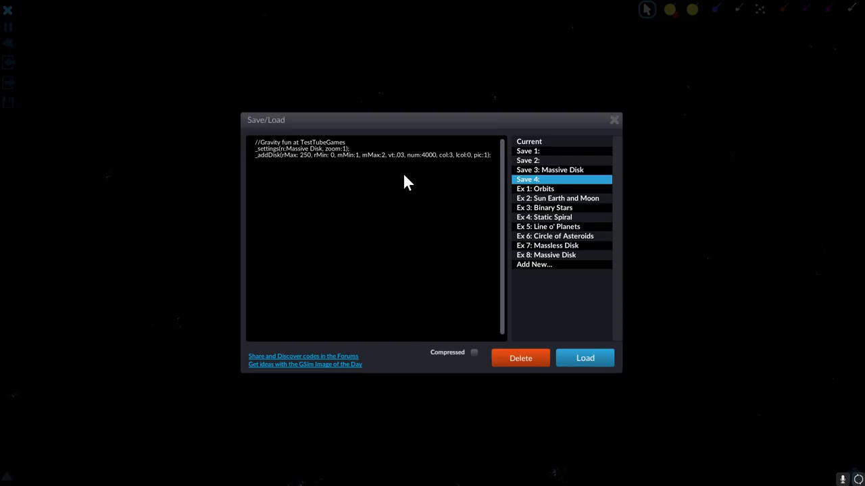
{"action": "mouse_move", "coordinate": [425, 164]}
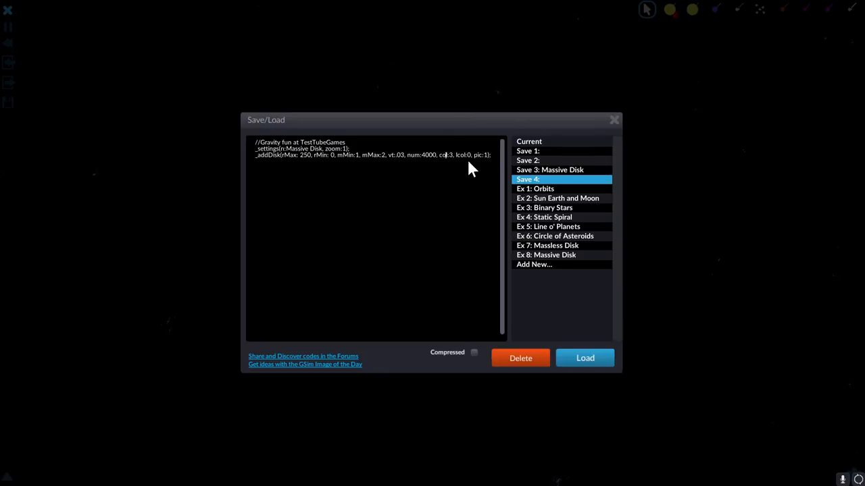
{"action": "mouse_move", "coordinate": [471, 262]}
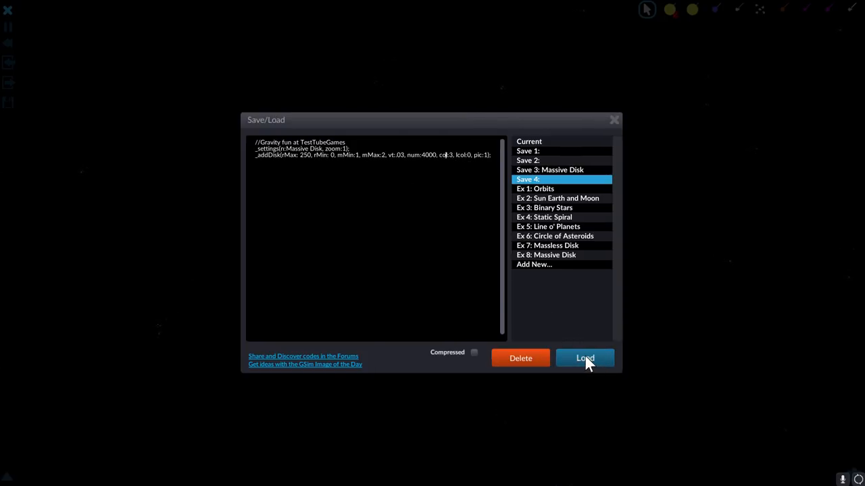
- Load the edited Save 4 code, dismissing the save prompt, and let its 4000-particle cloud run
{"action": "left_click", "coordinate": [583, 358]}
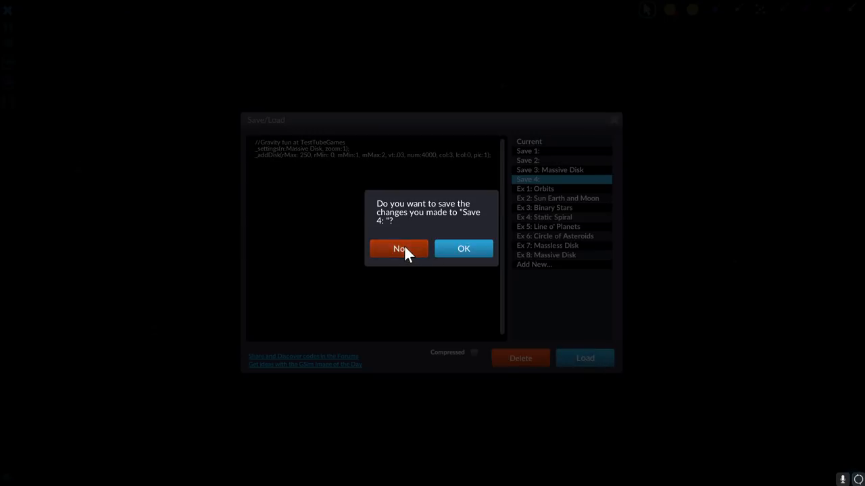
{"action": "left_click", "coordinate": [398, 249]}
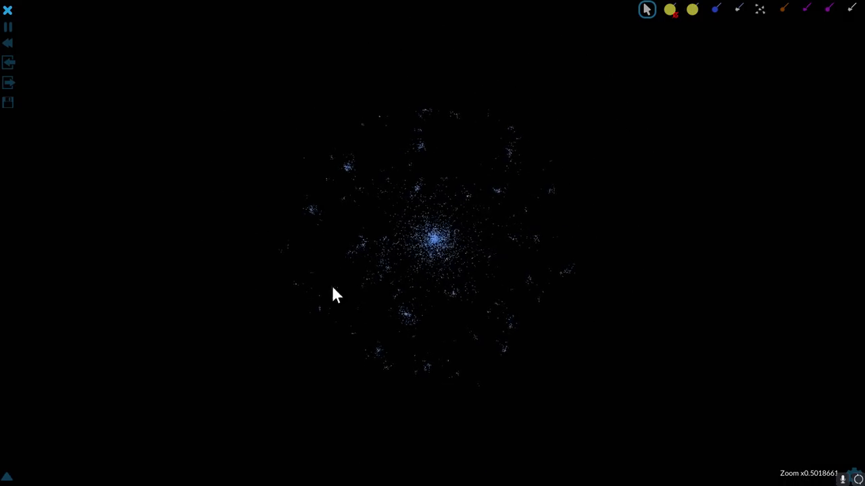
{"action": "mouse_move", "coordinate": [601, 189]}
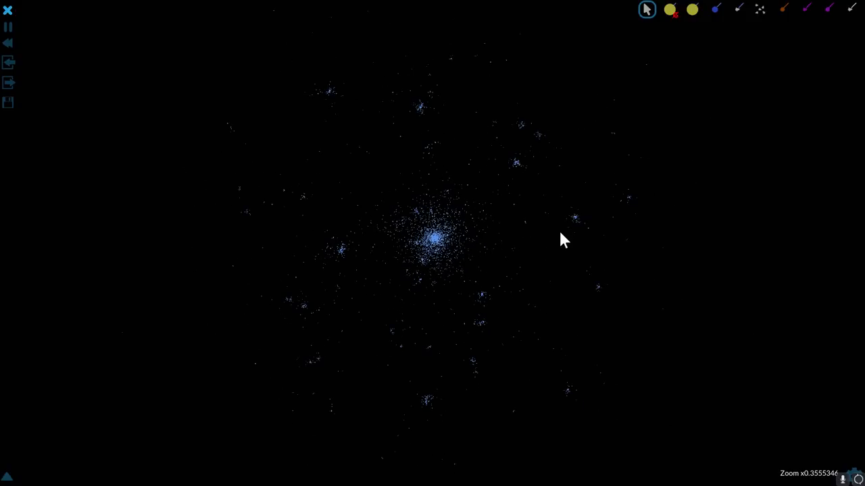
{"action": "mouse_move", "coordinate": [570, 322]}
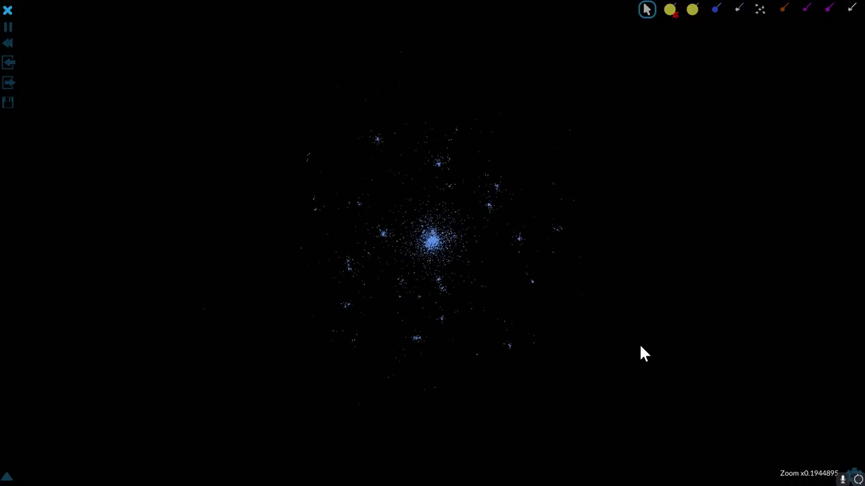
{"action": "mouse_move", "coordinate": [529, 289]}
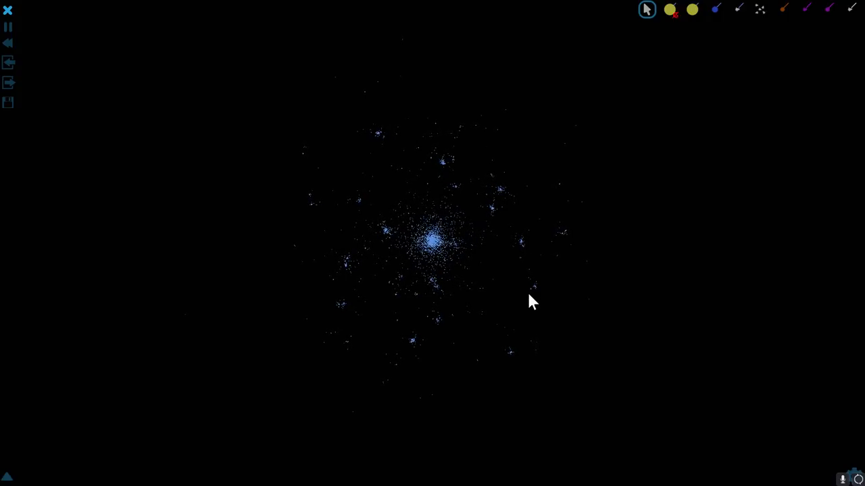
{"action": "mouse_move", "coordinate": [584, 300]}
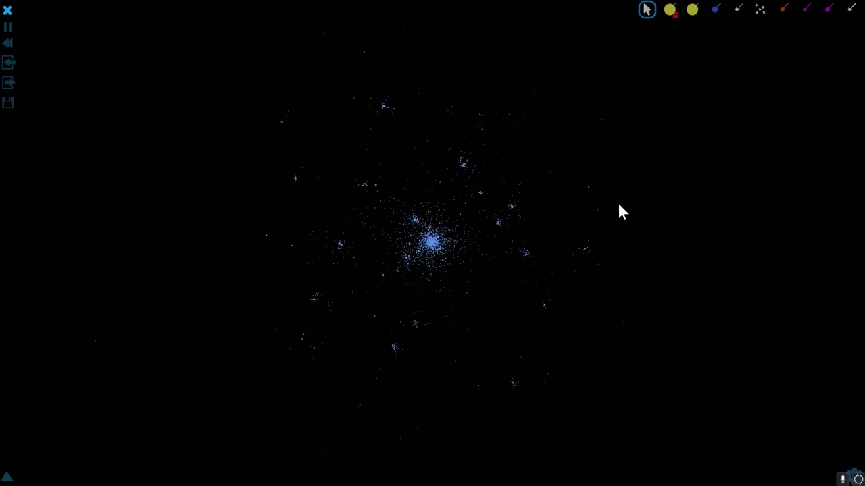
{"action": "mouse_move", "coordinate": [479, 236]}
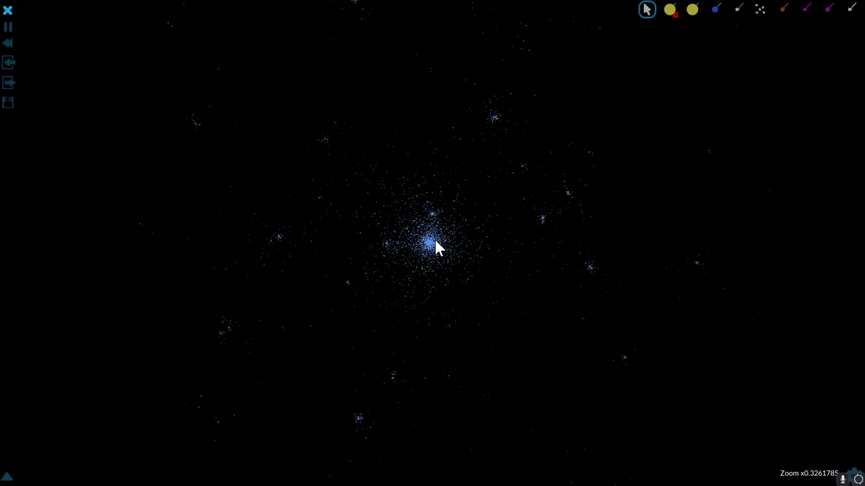
{"action": "scroll", "scroll_direction": "down", "scroll_amount": 3}
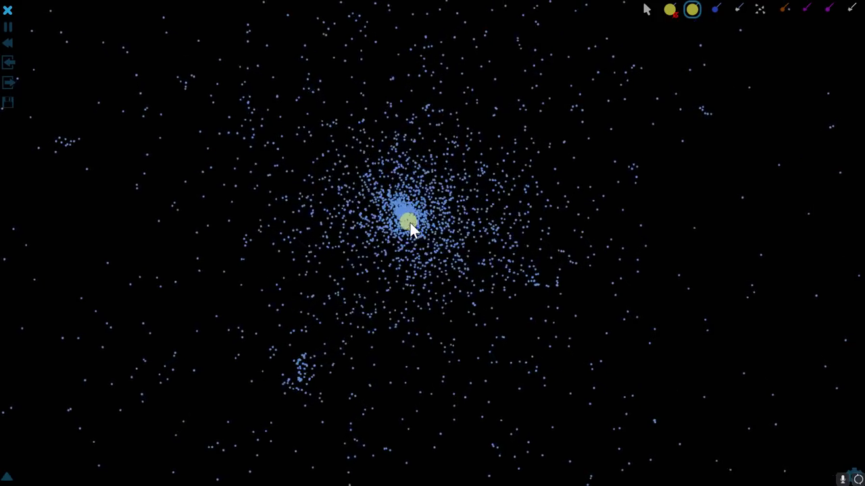
- Place a moving planet at the centre of the cloud and check it in the Object Editor
{"action": "left_click", "coordinate": [407, 222]}
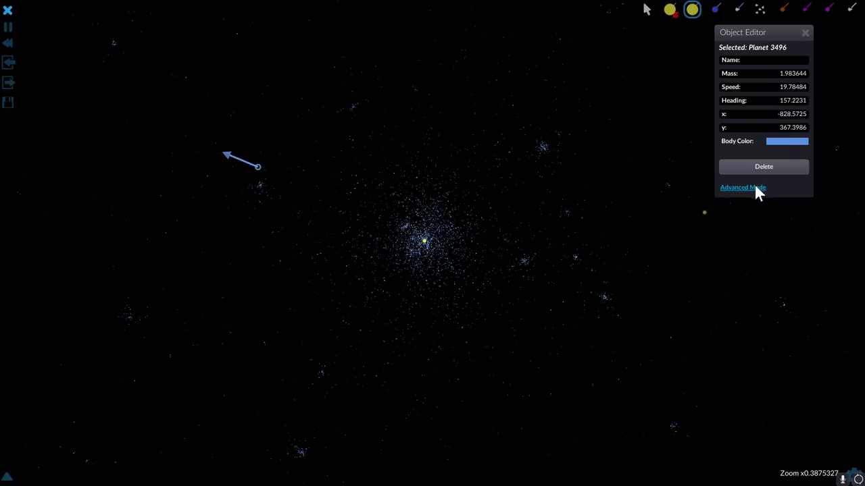
{"action": "left_click", "coordinate": [805, 33]}
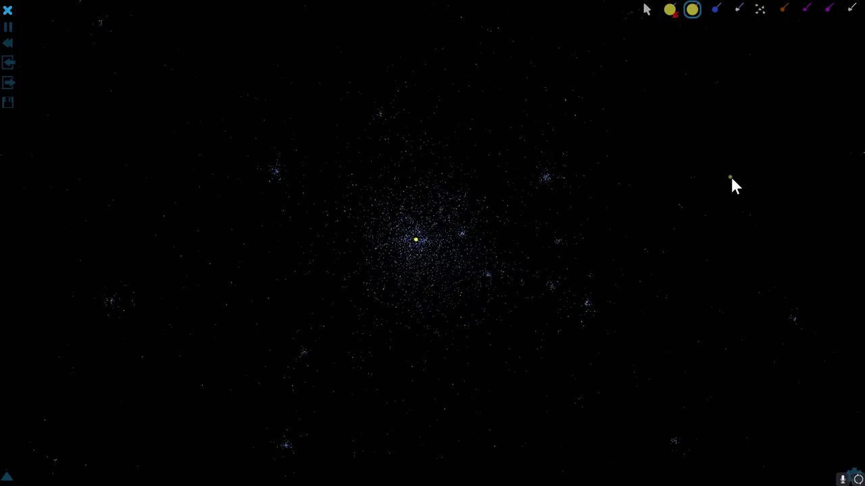
{"action": "scroll", "scroll_direction": "down", "scroll_amount": 3}
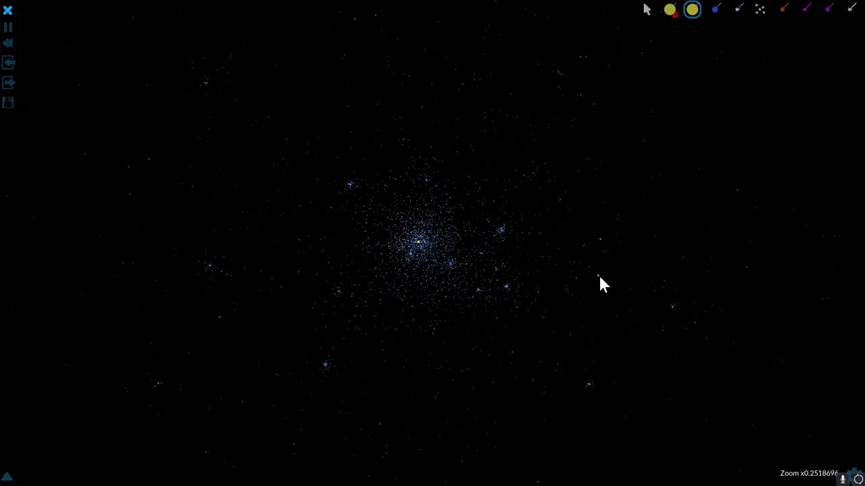
{"action": "mouse_move", "coordinate": [699, 189]}
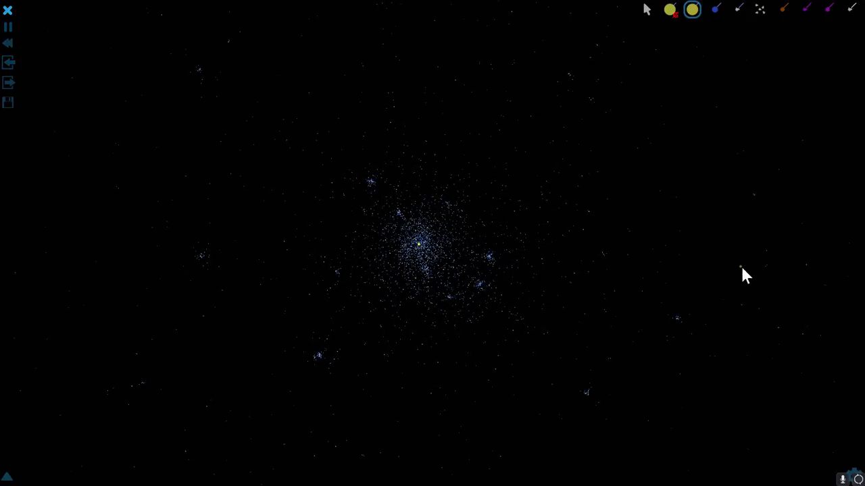
{"action": "scroll", "scroll_direction": "down", "scroll_amount": 3}
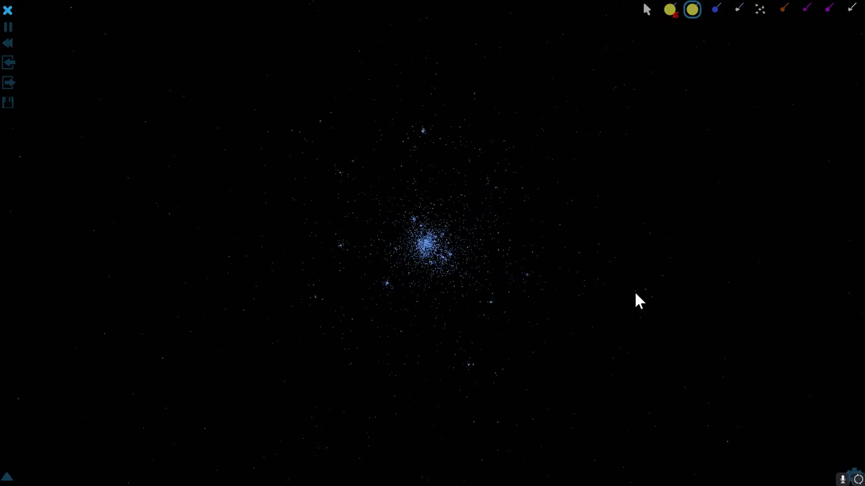
{"action": "mouse_move", "coordinate": [601, 291]}
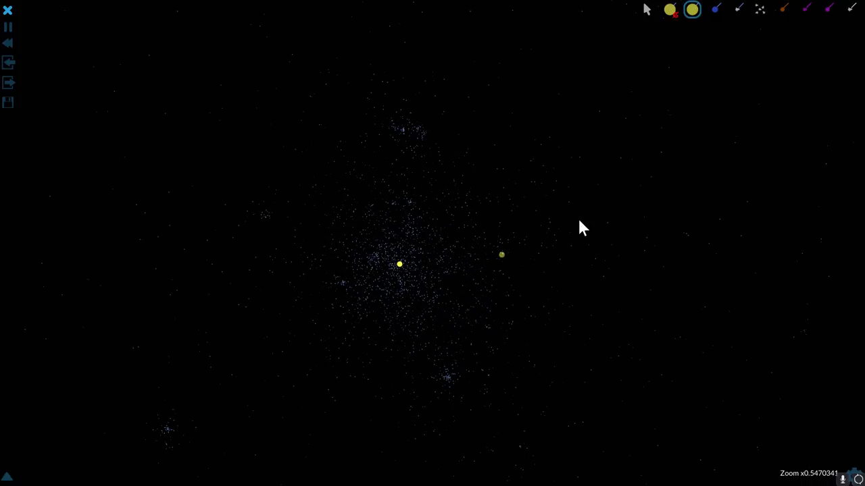
{"action": "scroll", "scroll_direction": "down", "scroll_amount": 3}
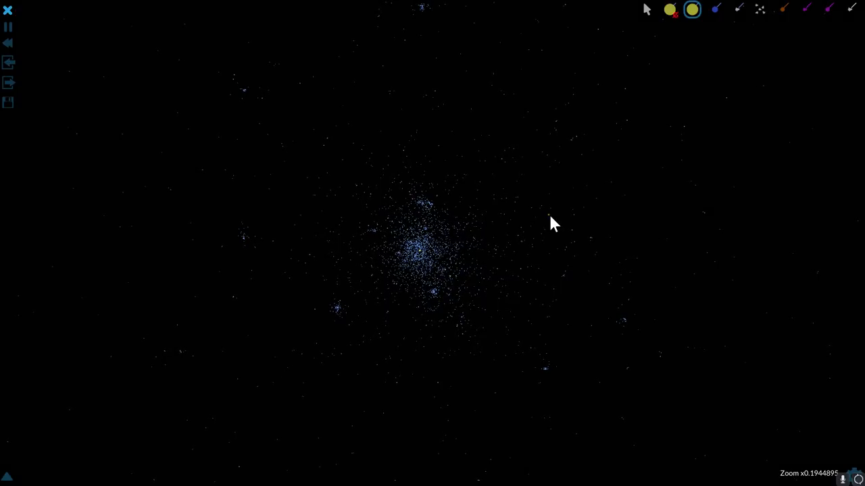
{"action": "scroll", "scroll_direction": "down", "scroll_amount": 3}
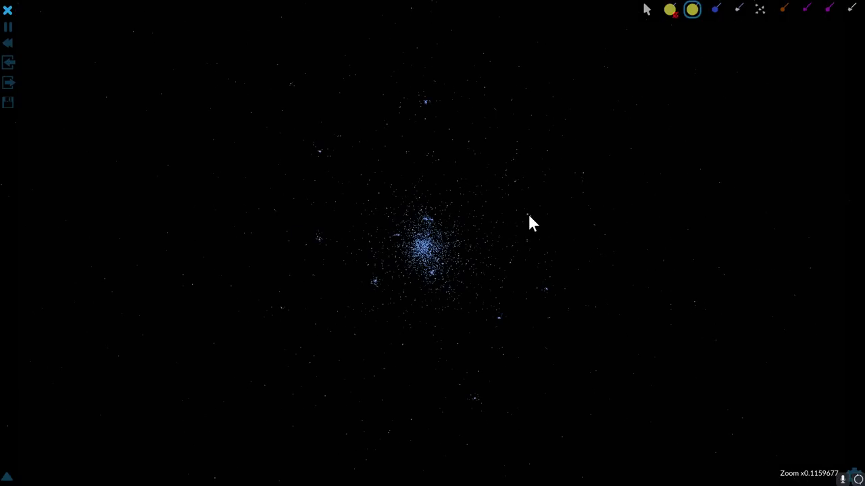
- Load Save 3: Massive Disk so the simulation restarts as a dense cluster
{"action": "left_click", "coordinate": [8, 102]}
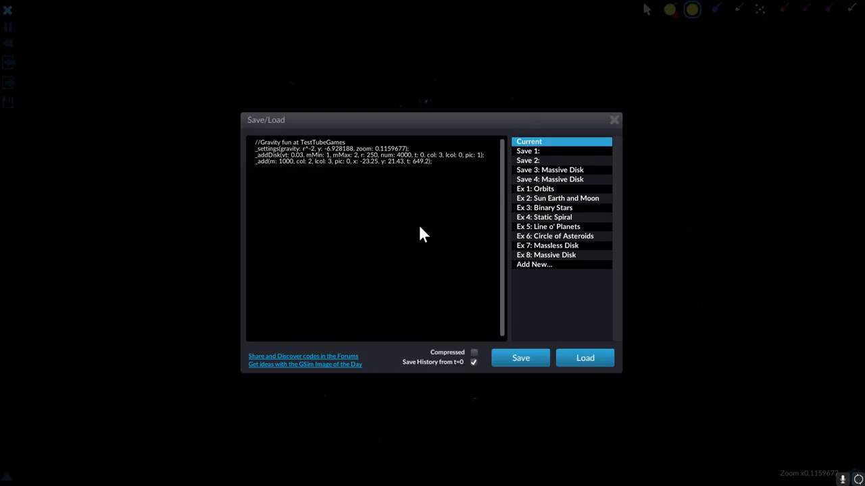
{"action": "left_click", "coordinate": [548, 171]}
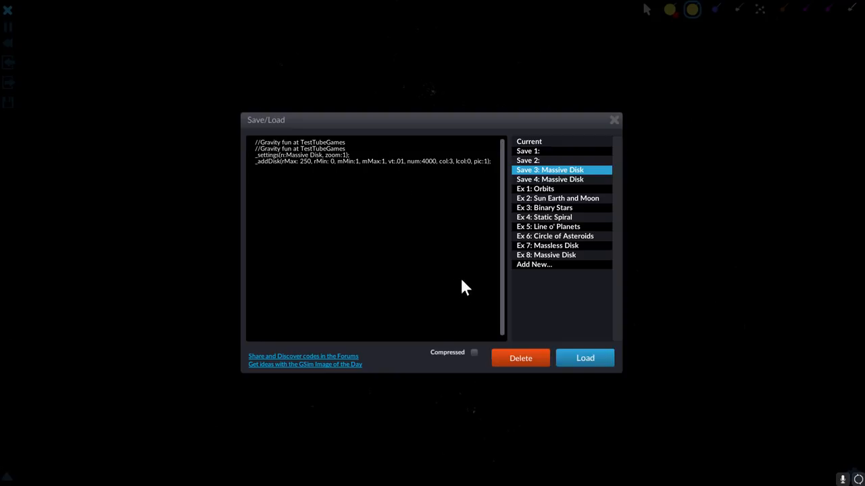
{"action": "mouse_move", "coordinate": [585, 358]}
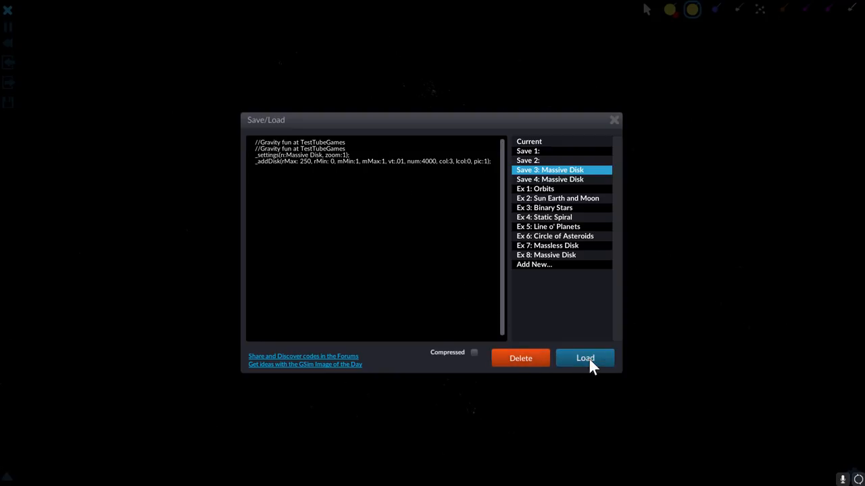
{"action": "left_click", "coordinate": [583, 358]}
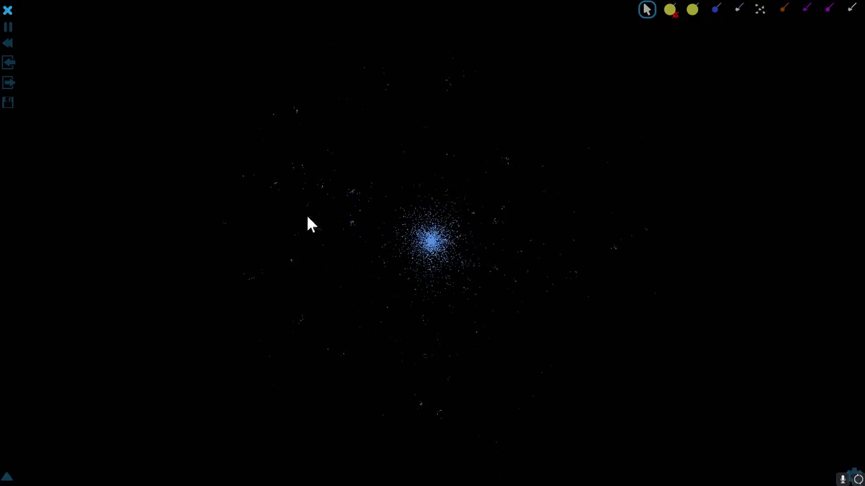
{"action": "mouse_move", "coordinate": [471, 196]}
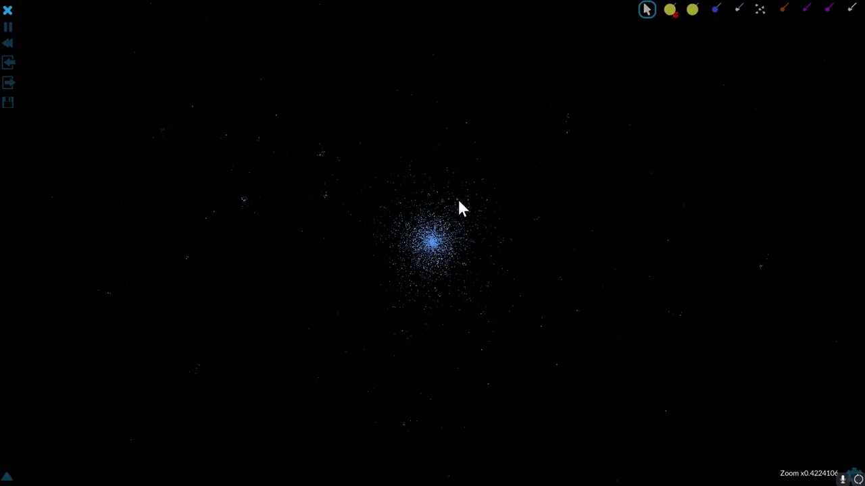
{"action": "scroll", "scroll_direction": "down", "scroll_amount": 3}
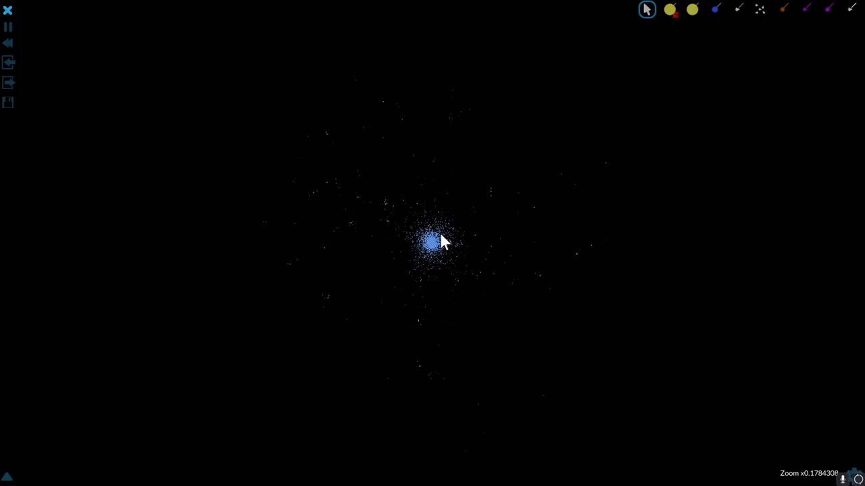
- Edit the mMax value in the current disk code and reload it to restart the simulation
{"action": "left_click", "coordinate": [9, 102]}
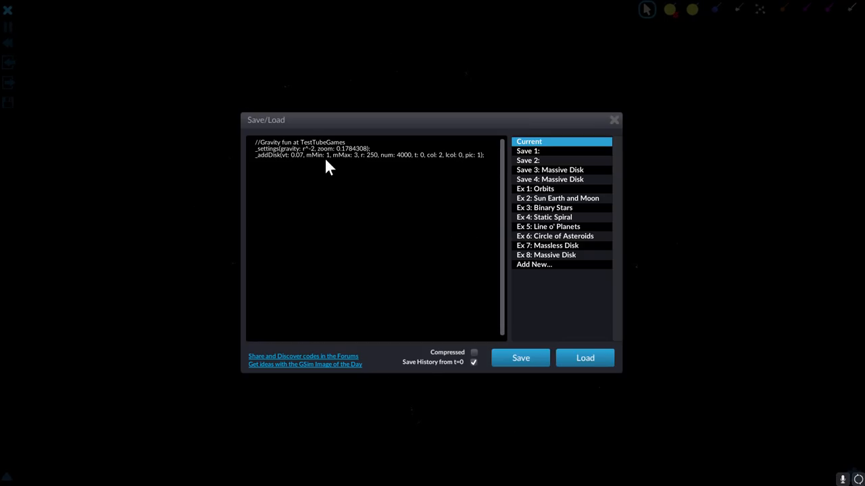
{"action": "left_click", "coordinate": [355, 154]}
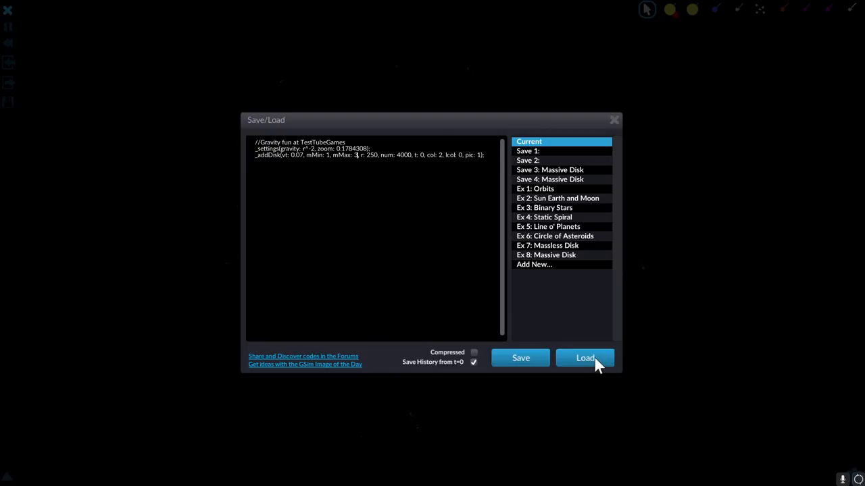
{"action": "left_click", "coordinate": [583, 358]}
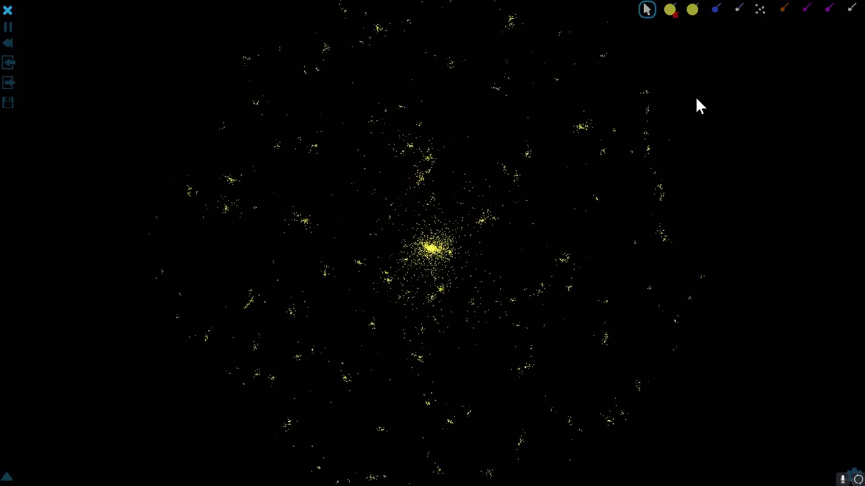
{"action": "mouse_move", "coordinate": [770, 79]}
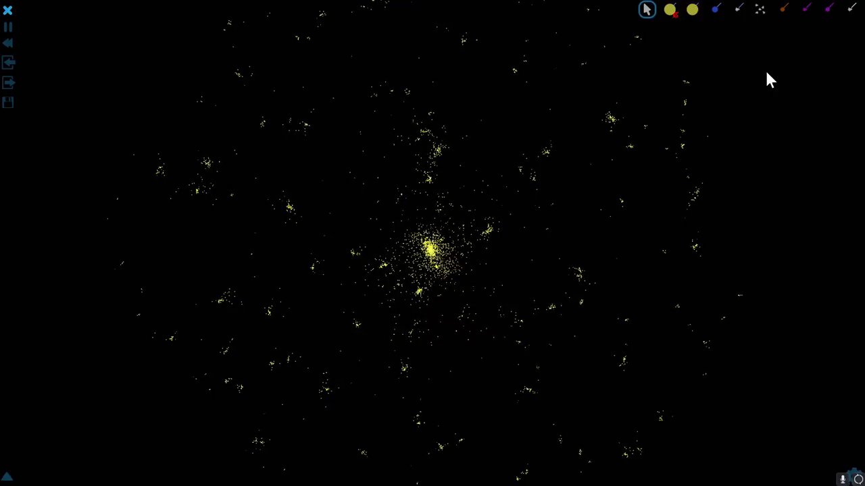
{"action": "mouse_move", "coordinate": [709, 189]}
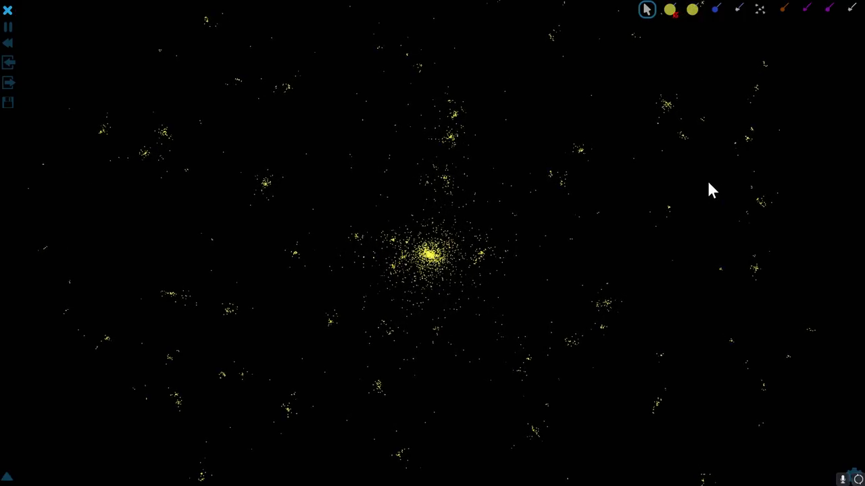
{"action": "scroll", "scroll_direction": "down", "scroll_amount": 3}
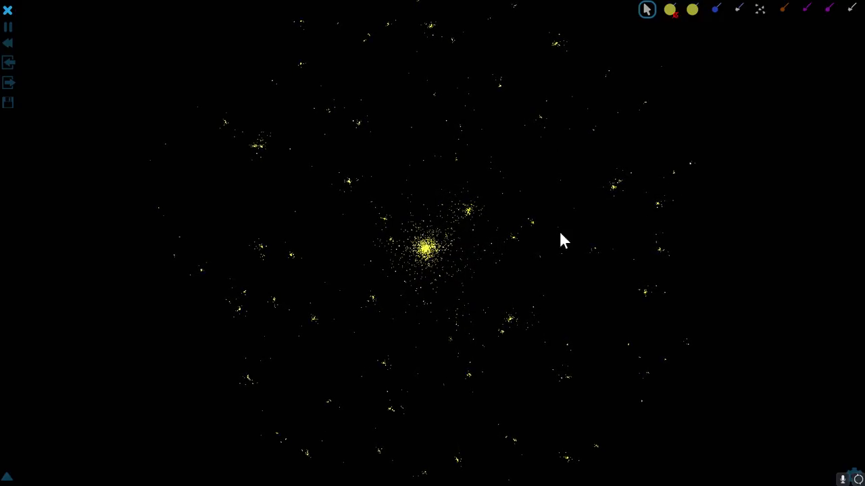
{"action": "mouse_move", "coordinate": [453, 268]}
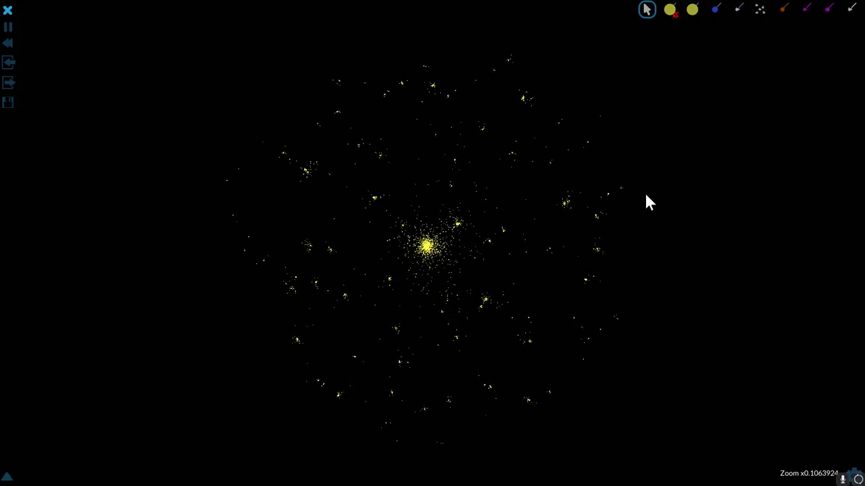
{"action": "mouse_move", "coordinate": [489, 290]}
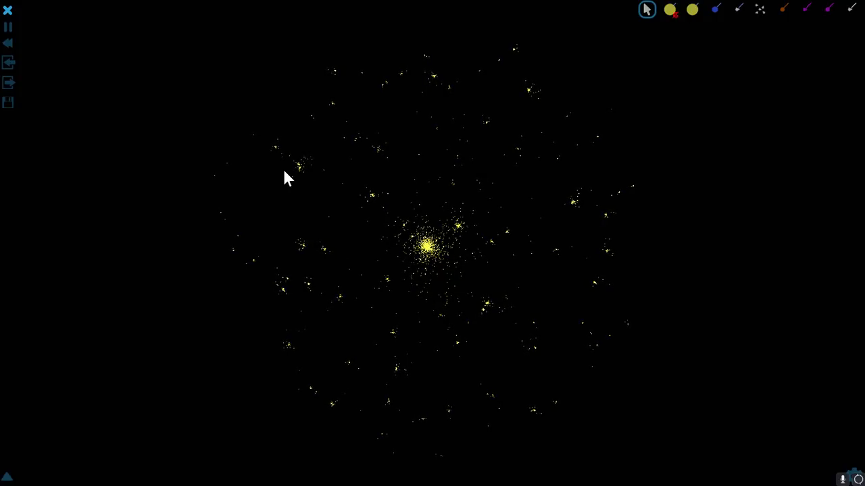
{"action": "mouse_move", "coordinate": [470, 201]}
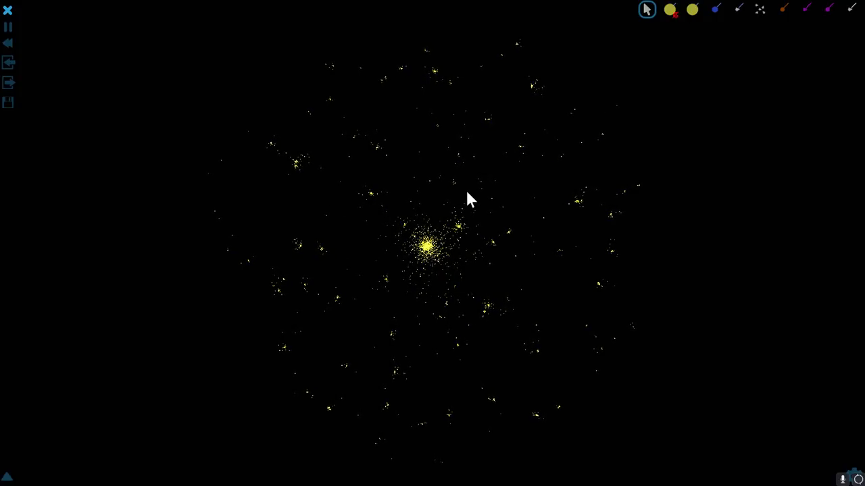
{"action": "mouse_move", "coordinate": [304, 138]}
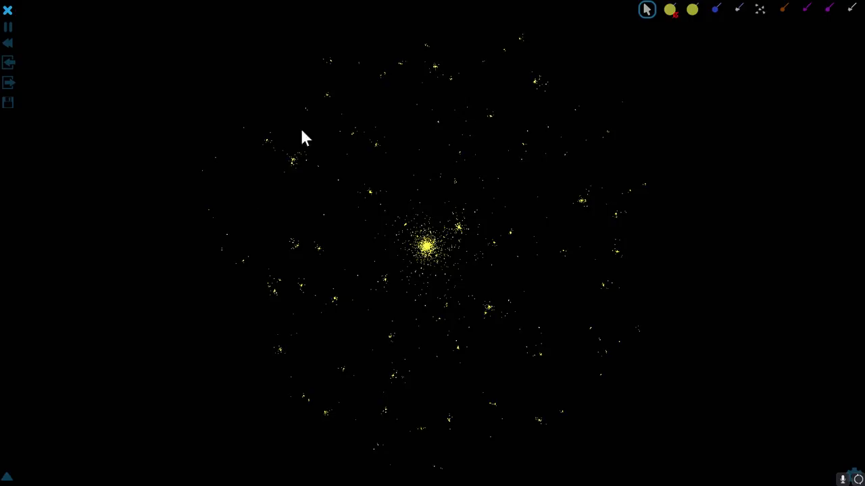
{"action": "mouse_move", "coordinate": [615, 286]}
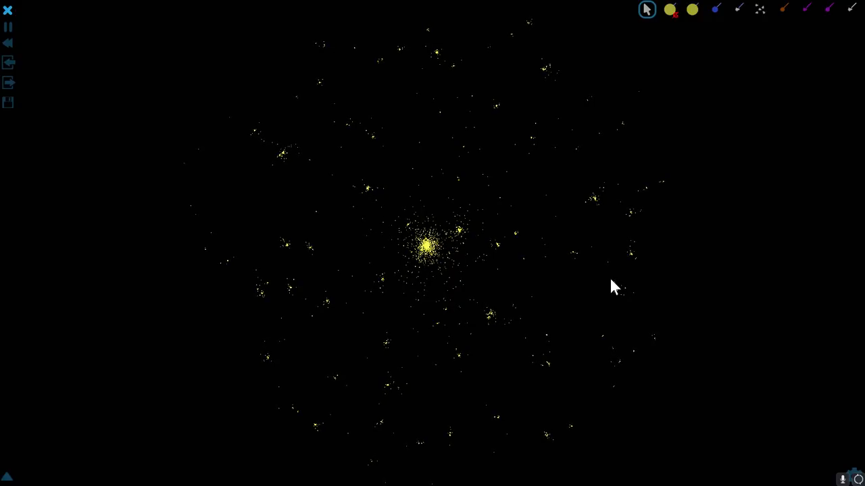
{"action": "mouse_move", "coordinate": [426, 205]}
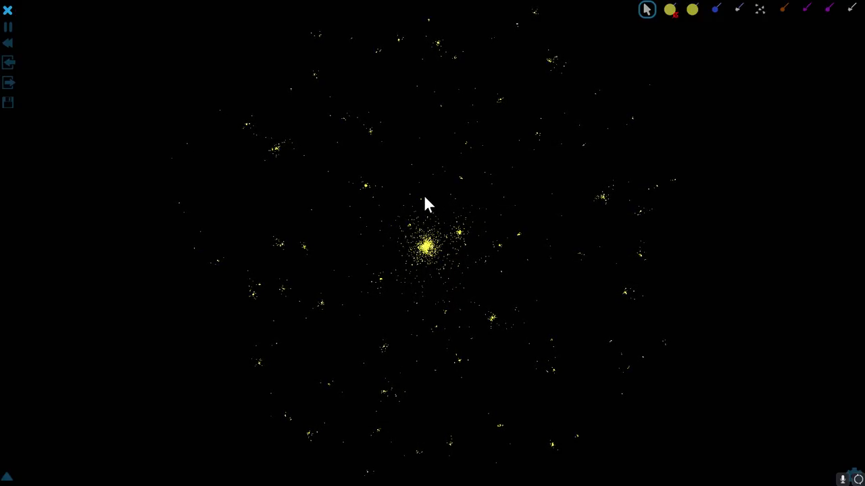
{"action": "scroll", "scroll_direction": "down", "scroll_amount": 3}
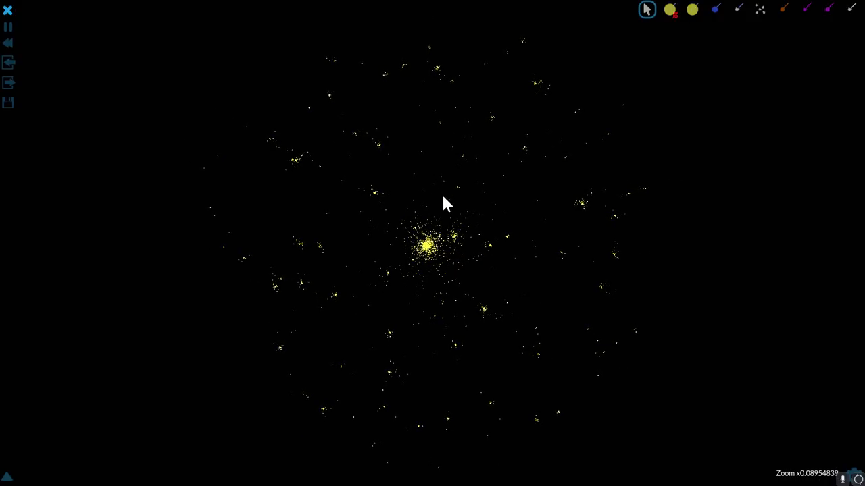
- Re-edit the _addDisk parameters in the Save/Load code box and load the modified disk code
{"action": "left_click", "coordinate": [8, 102]}
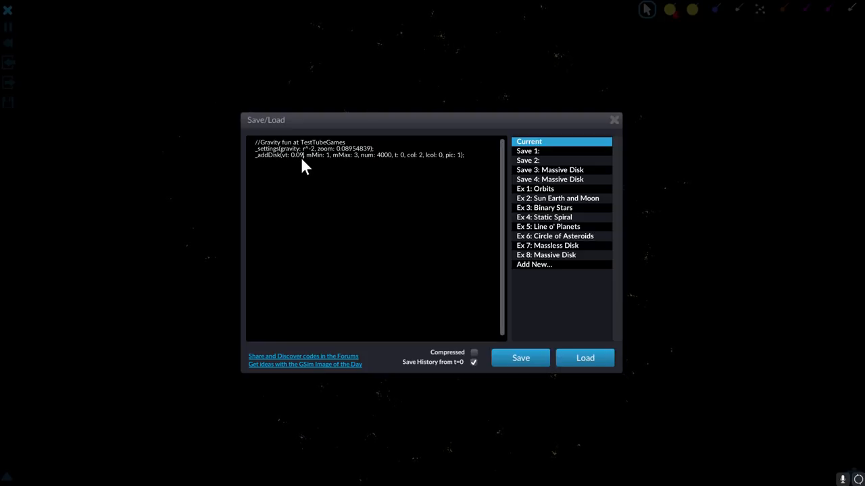
{"action": "mouse_move", "coordinate": [318, 168]}
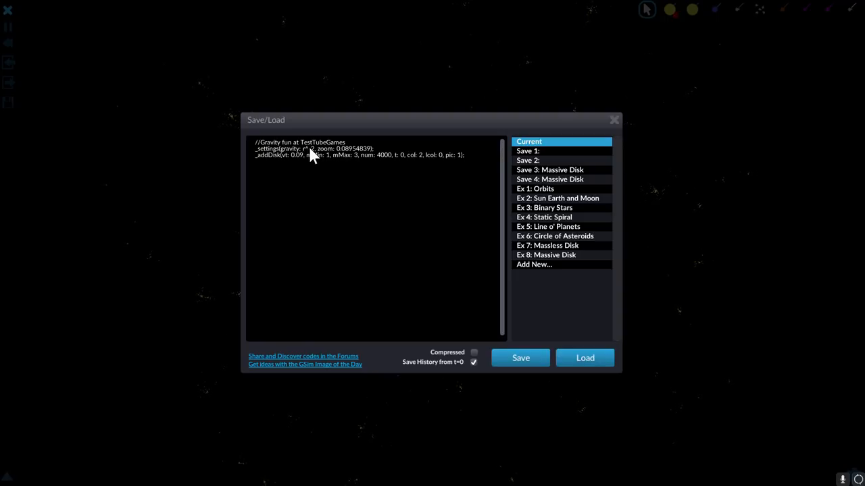
{"action": "mouse_move", "coordinate": [313, 171]}
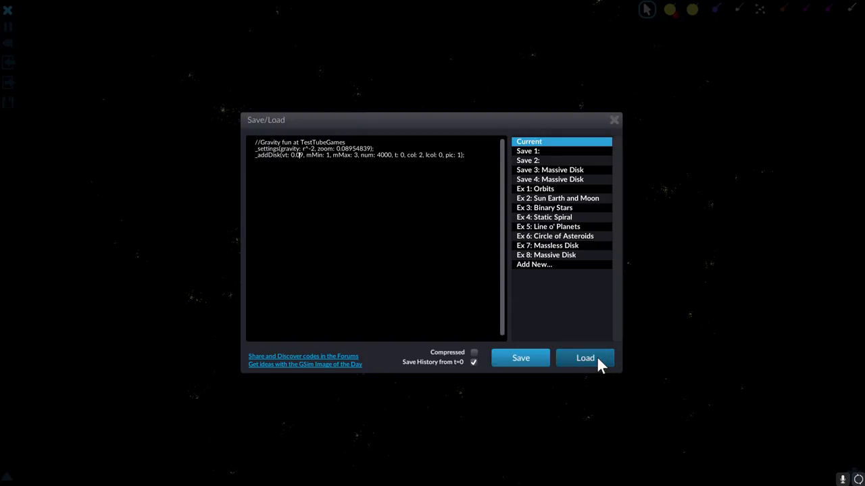
{"action": "left_click", "coordinate": [585, 358]}
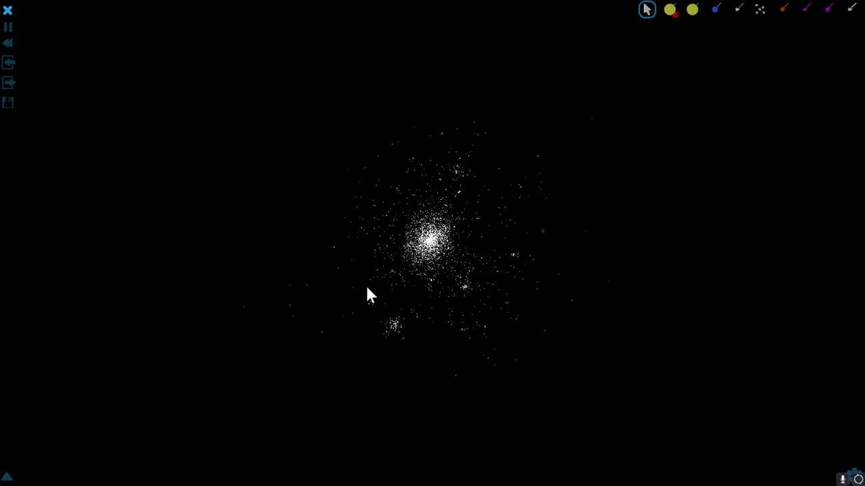
{"action": "mouse_move", "coordinate": [574, 171]}
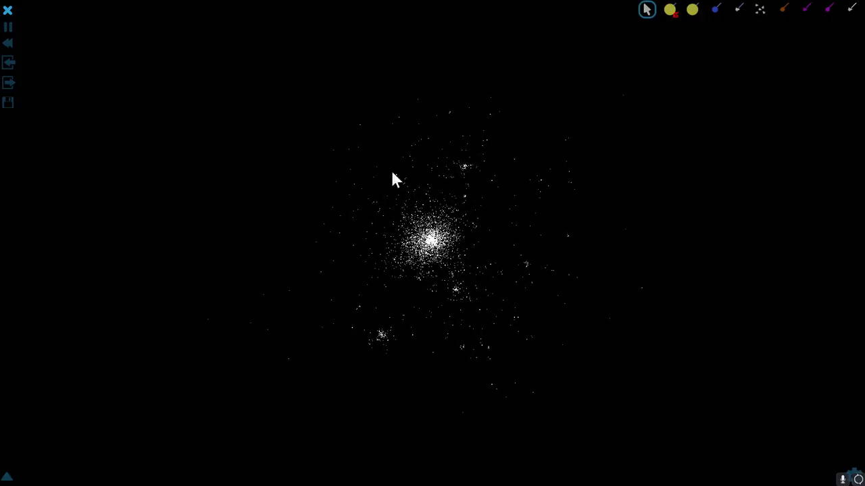
{"action": "mouse_move", "coordinate": [588, 305]}
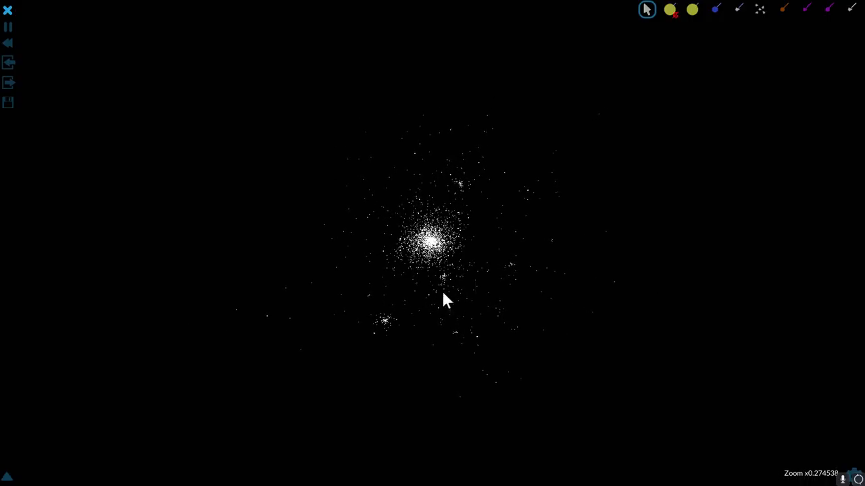
- Zoom out to watch the white particle cloud spread into a wider clumpy halo
{"action": "scroll", "scroll_direction": "down", "scroll_amount": 3}
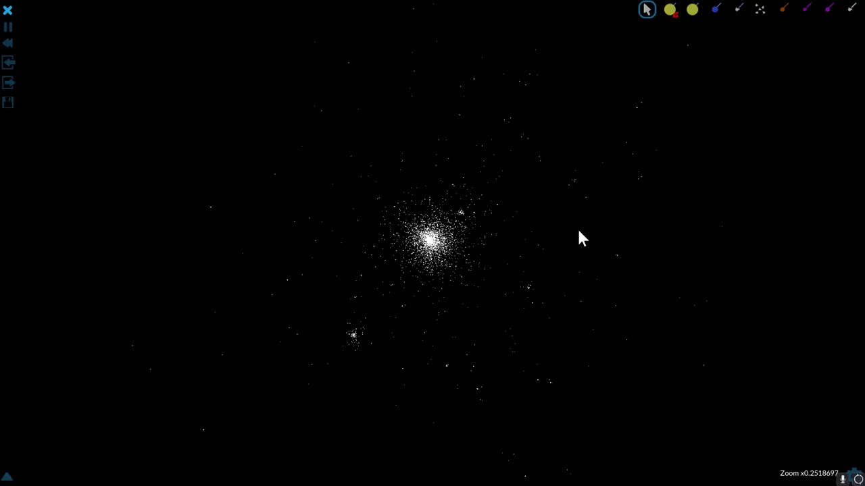
{"action": "scroll", "scroll_direction": "down", "scroll_amount": 3}
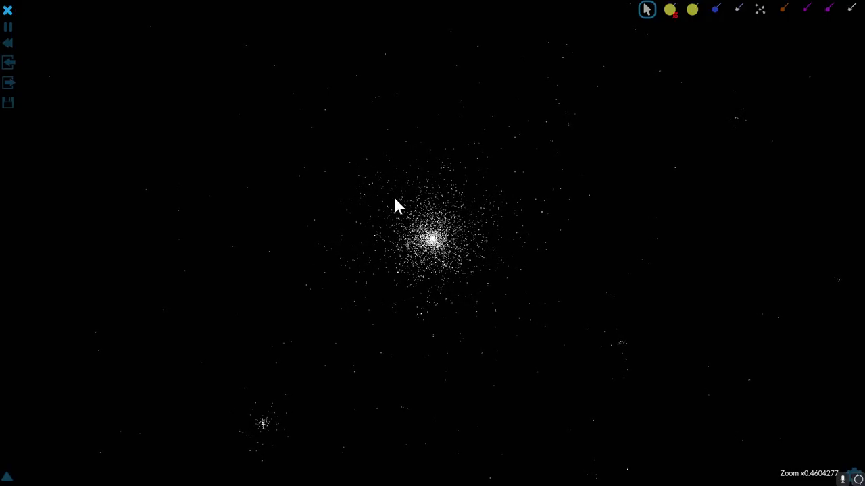
{"action": "scroll", "scroll_direction": "down", "scroll_amount": 3}
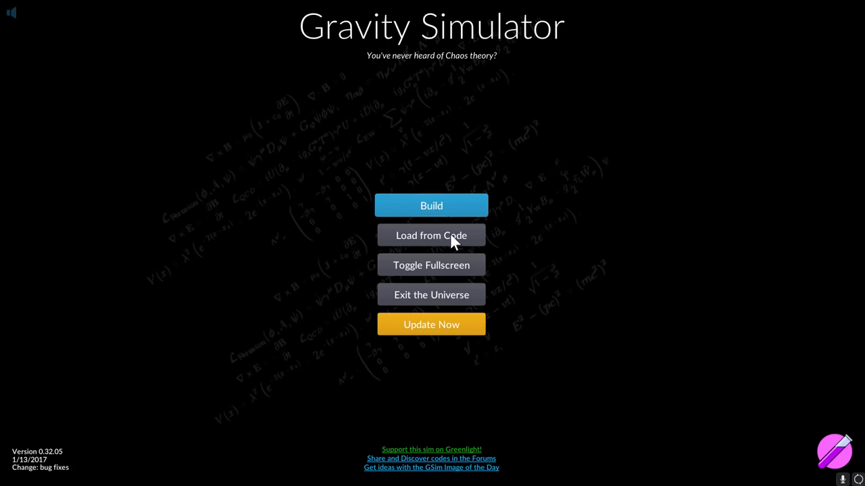
- Load the disk code from the title screen so a bluish clumpy particle cloud forms
{"action": "left_click", "coordinate": [431, 205]}
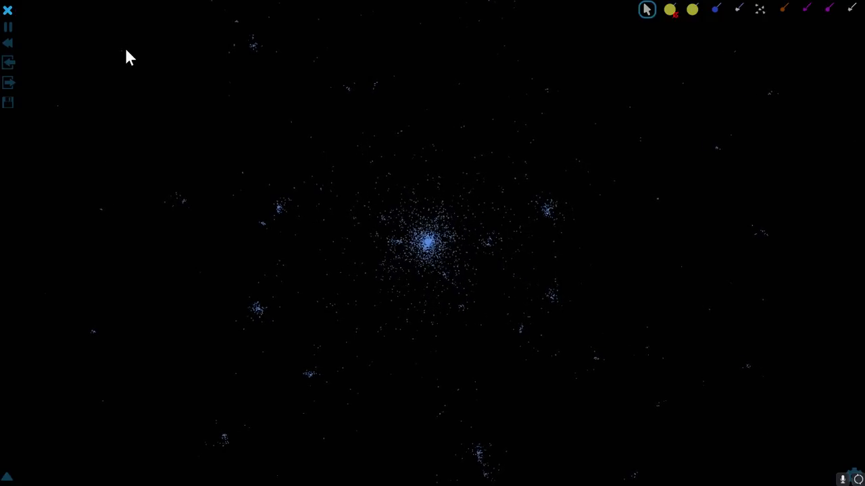
{"action": "mouse_move", "coordinate": [547, 128]}
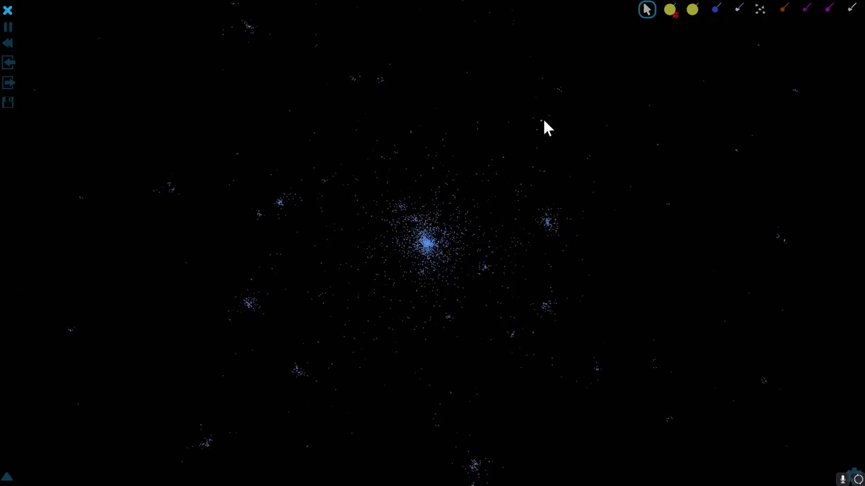
{"action": "mouse_move", "coordinate": [597, 161]}
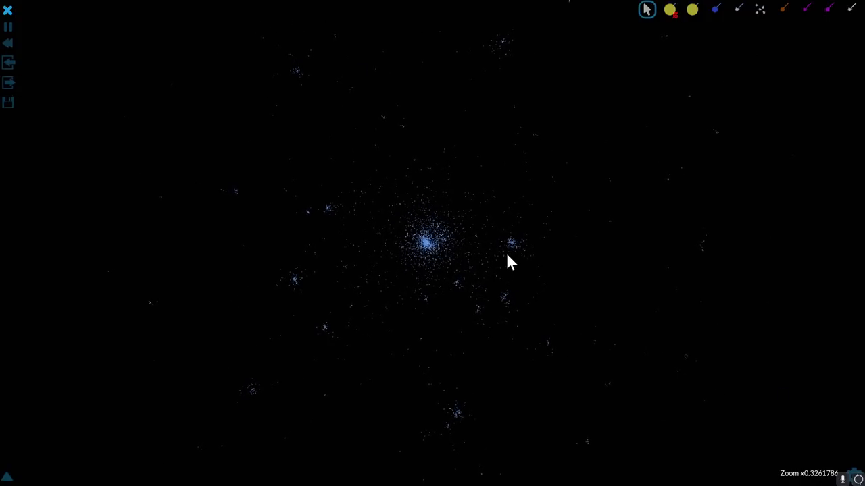
{"action": "mouse_move", "coordinate": [702, 205]}
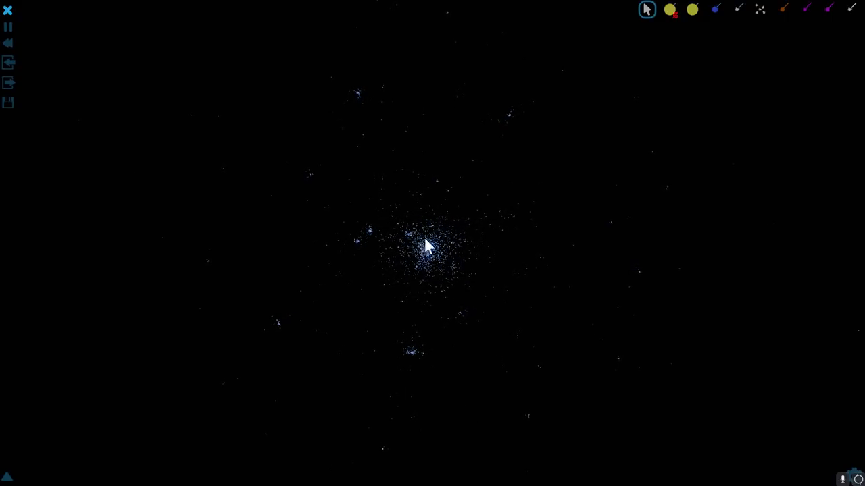
{"action": "left_click", "coordinate": [691, 8]}
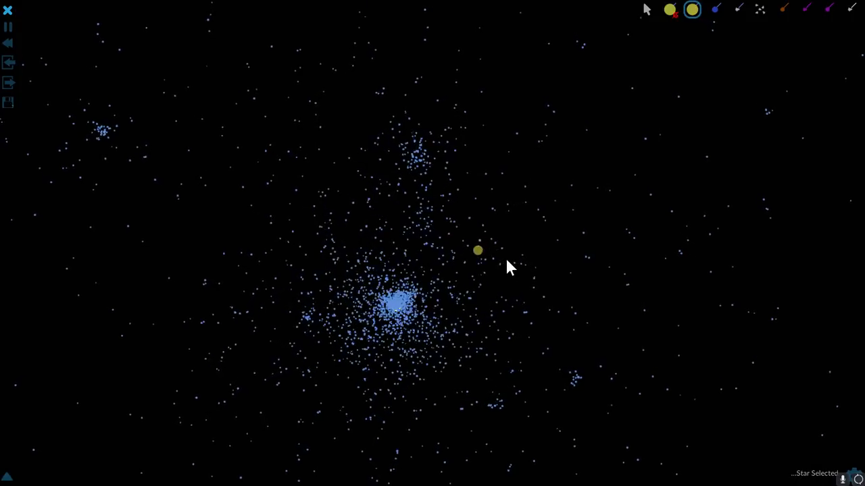
- Zoom in on the blue cloud after placing a yellow star beside it
{"action": "scroll", "scroll_direction": "down", "scroll_amount": 3}
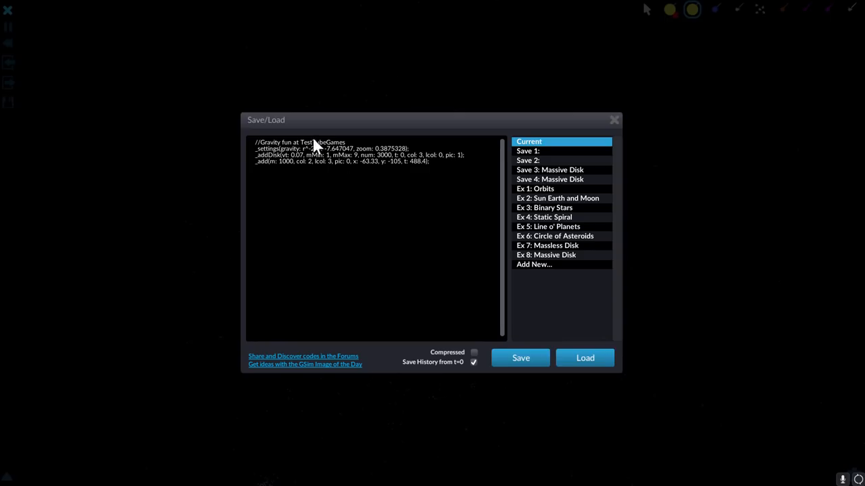
- Load the updated code so the yellow star sits at the centre of a sparse cloud
{"action": "left_click", "coordinate": [613, 119]}
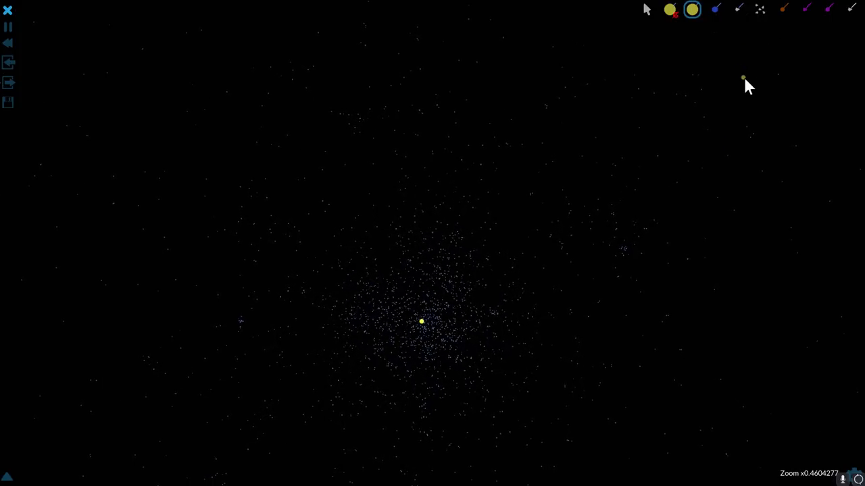
{"action": "scroll", "scroll_direction": "down", "scroll_amount": 3}
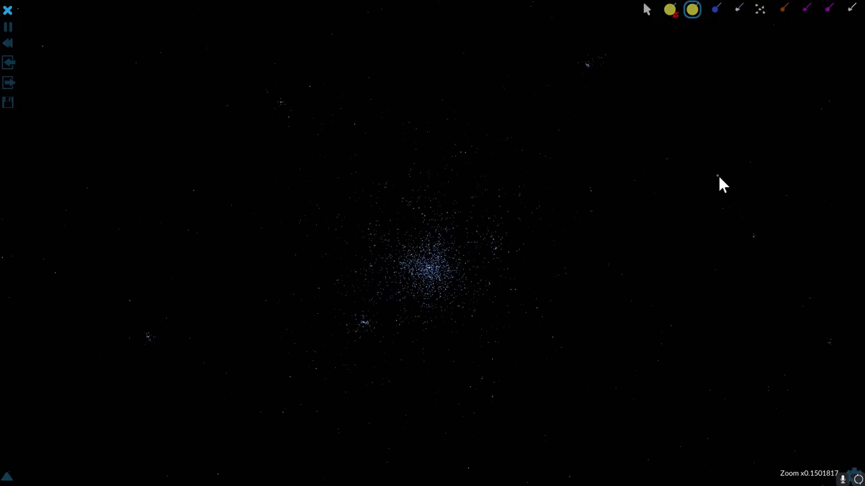
{"action": "scroll", "scroll_direction": "down", "scroll_amount": 3}
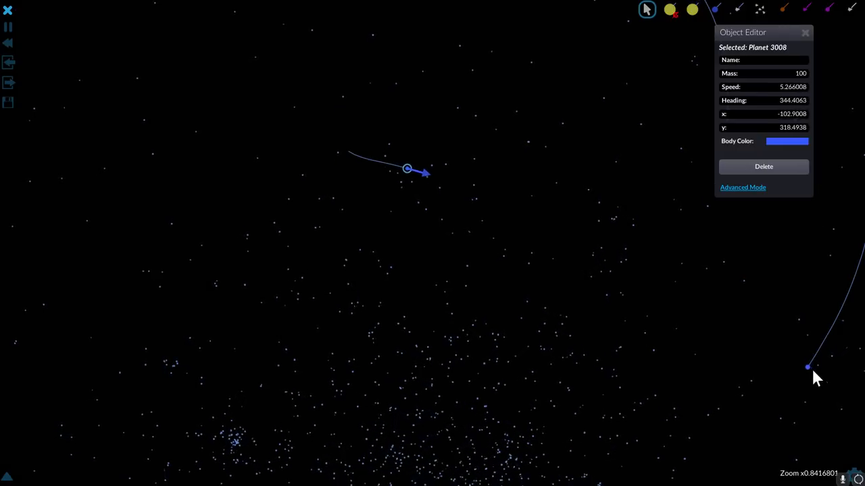
- Show Planet 3005 in the Object Editor, mass 100 and speed about 3.37
{"action": "left_click", "coordinate": [808, 368]}
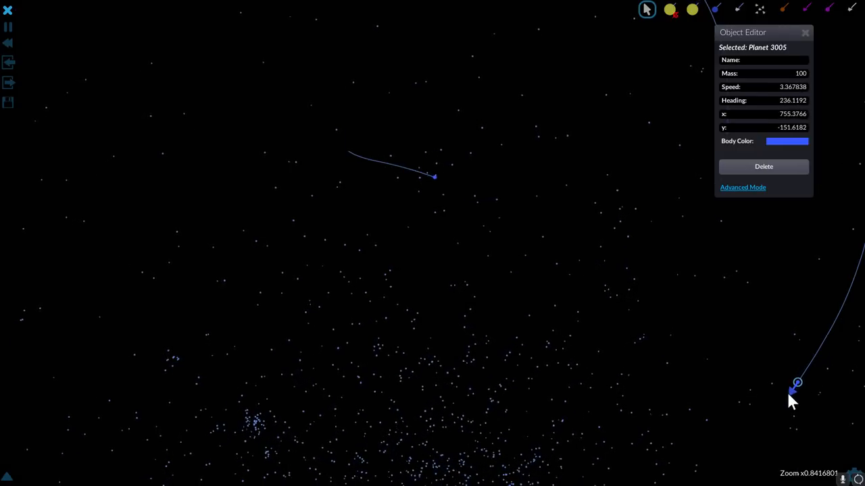